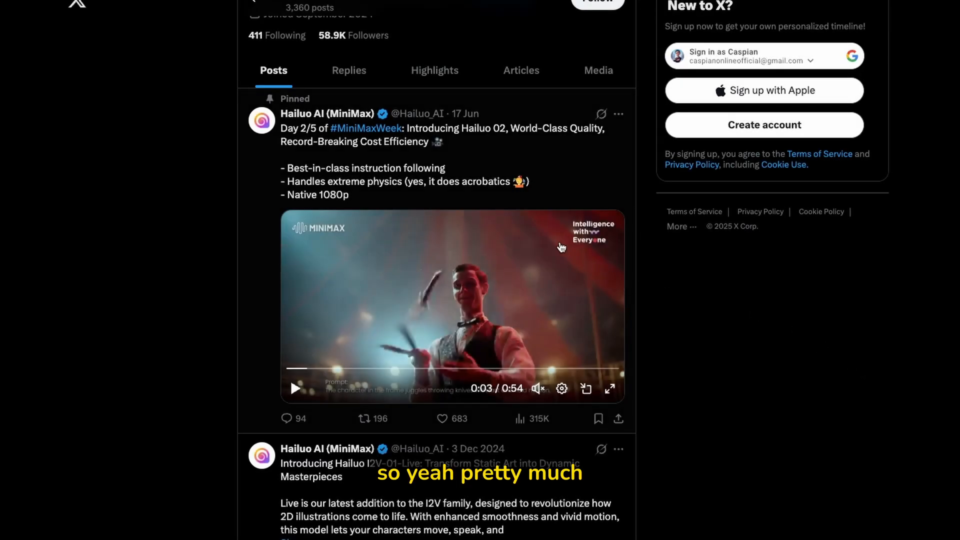
{"action": "mouse_move", "coordinate": [510, 112]}
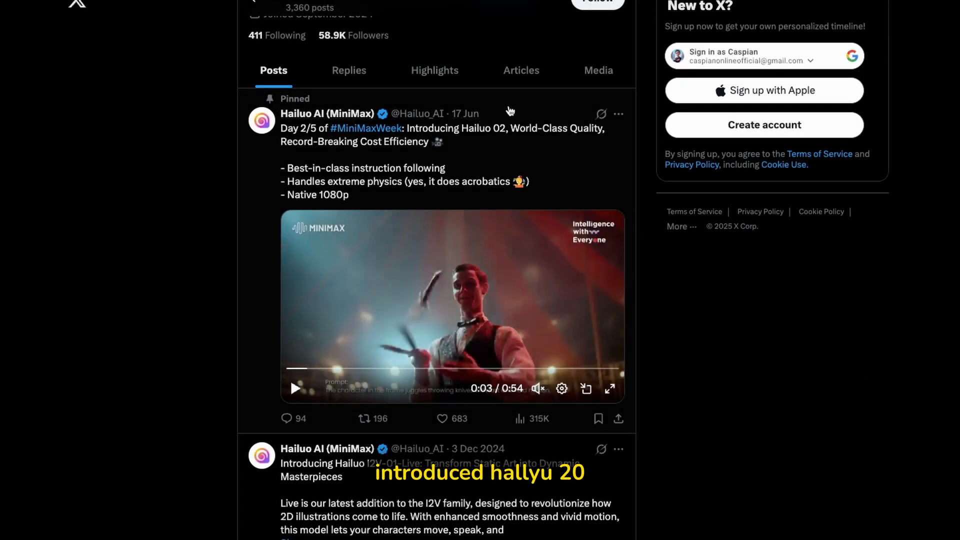
{"action": "mouse_move", "coordinate": [380, 159]}
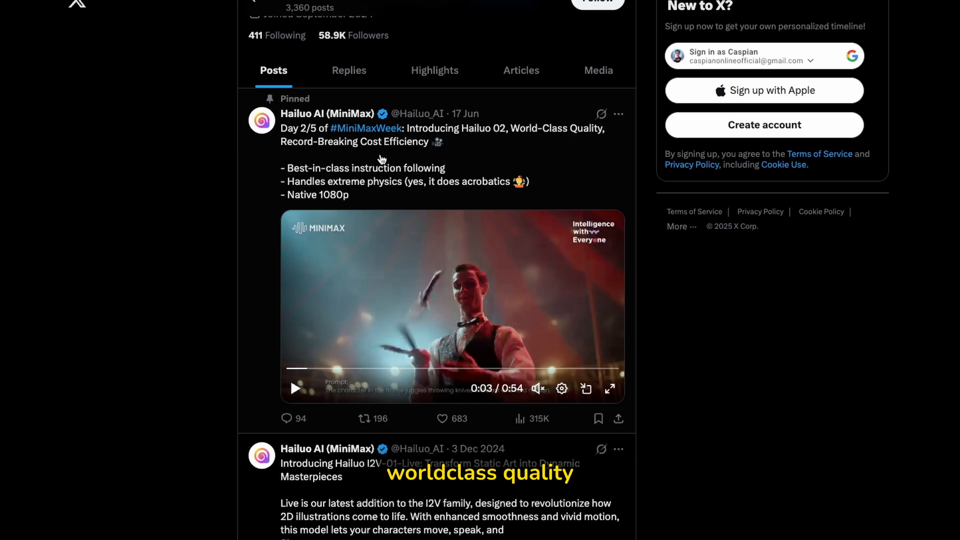
{"action": "mouse_move", "coordinate": [431, 151]}
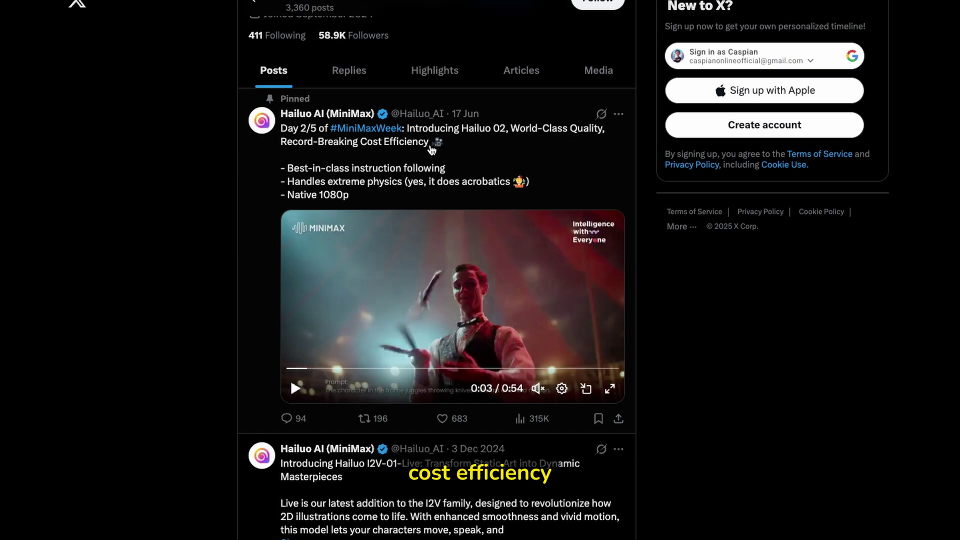
{"action": "mouse_move", "coordinate": [324, 178]}
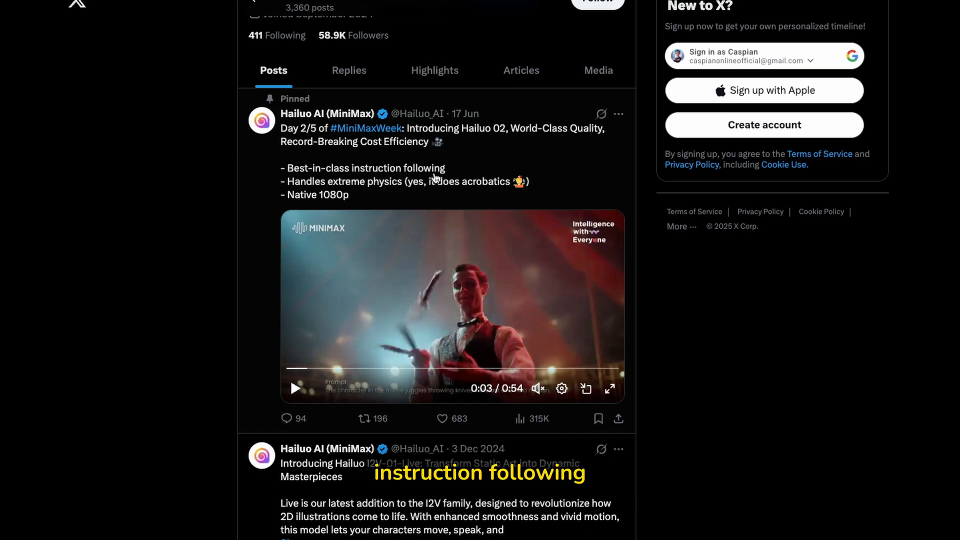
{"action": "mouse_move", "coordinate": [378, 190]}
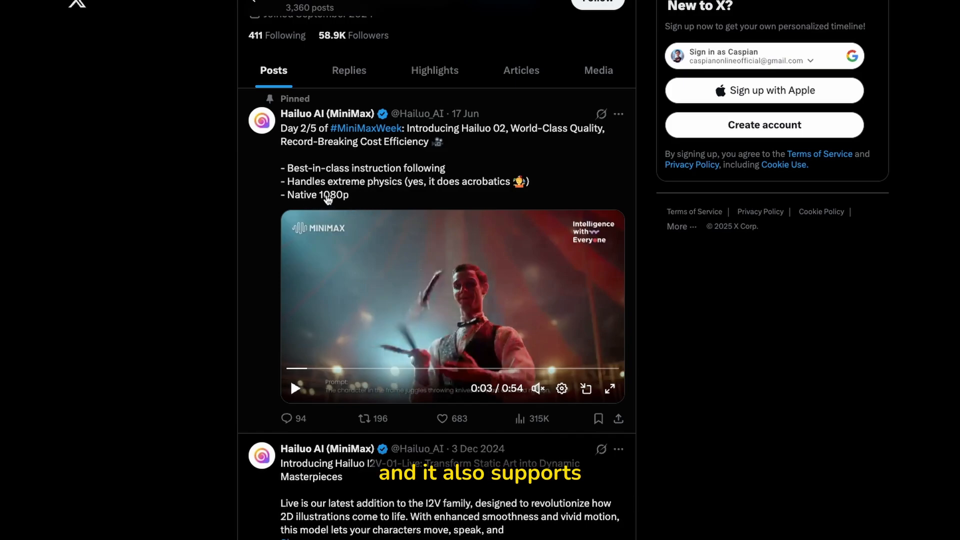
{"action": "mouse_move", "coordinate": [365, 192]}
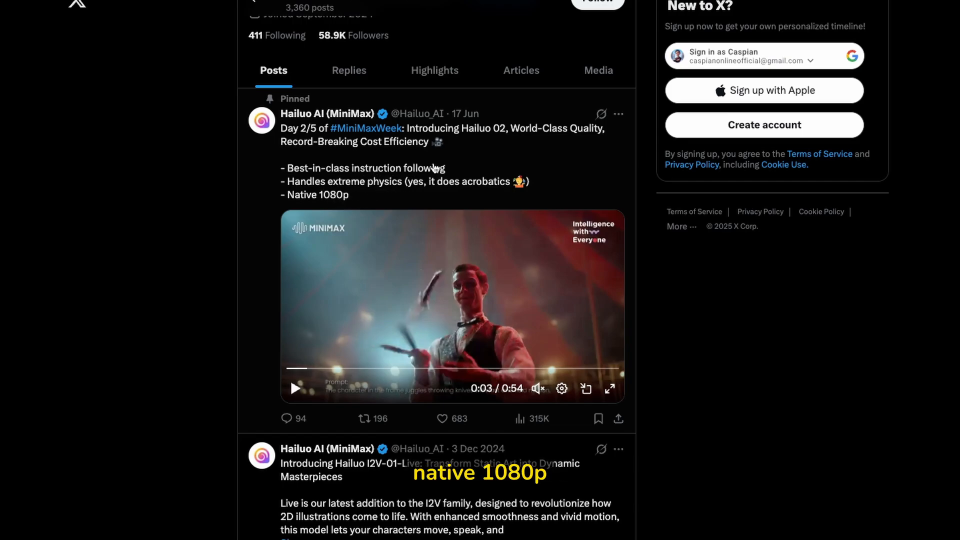
{"action": "mouse_move", "coordinate": [548, 118]}
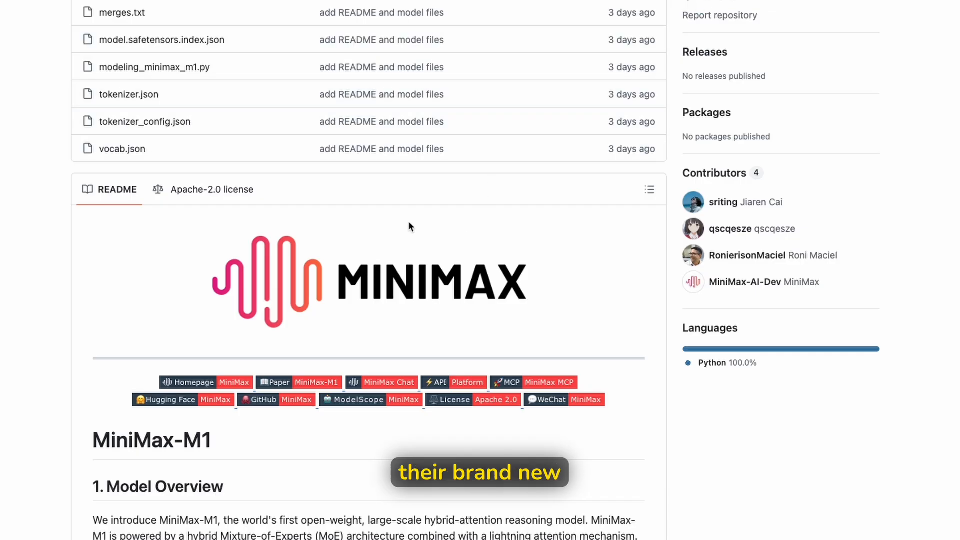
Step: Scroll the MiniMax-M1 README past the benchmark comparison chart to the Evaluation table
{"action": "scroll", "scroll_direction": "down", "scroll_amount": 3}
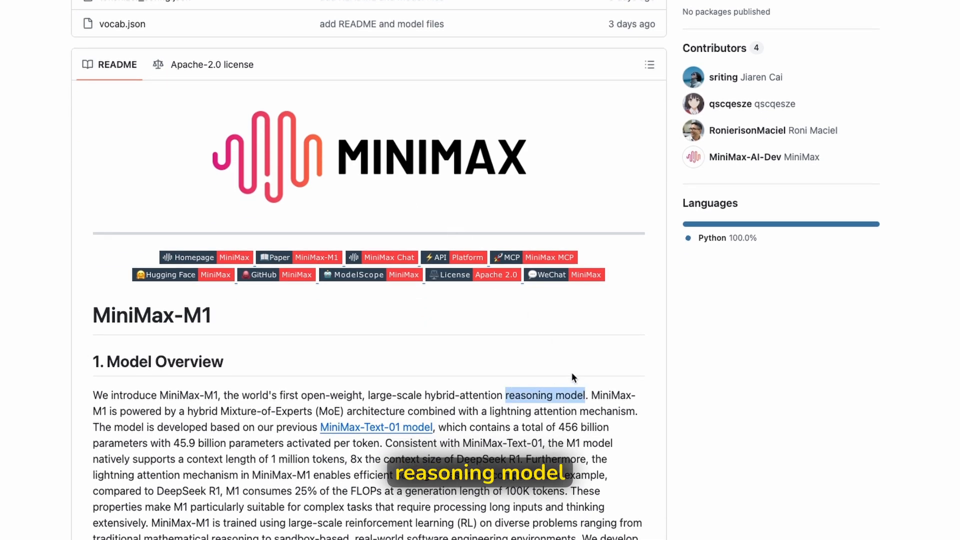
{"action": "scroll", "scroll_direction": "down", "scroll_amount": 3}
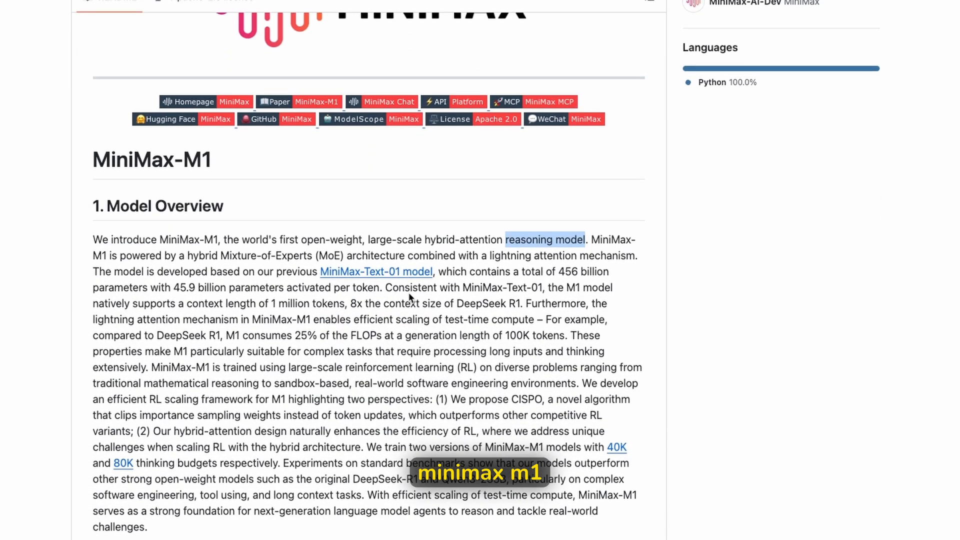
{"action": "scroll", "scroll_direction": "down", "scroll_amount": 3}
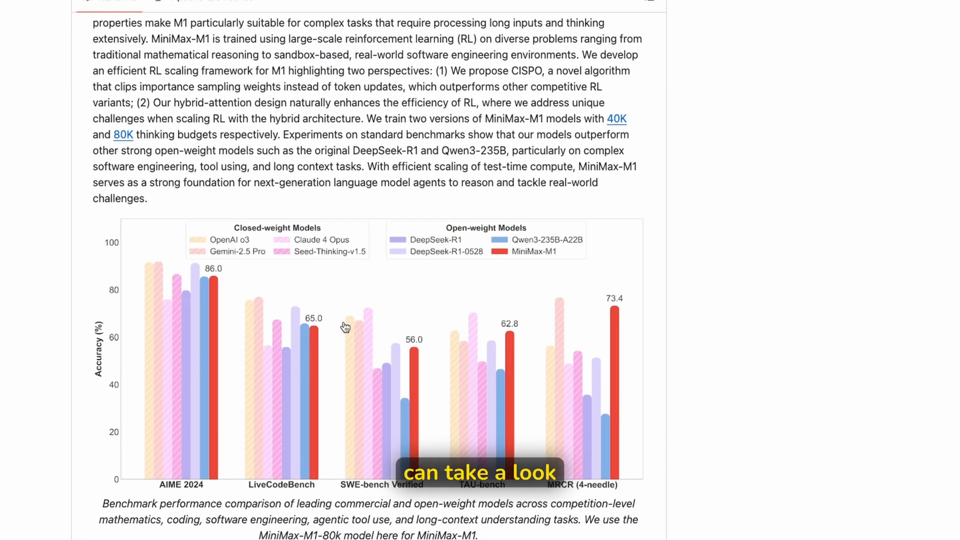
{"action": "mouse_move", "coordinate": [567, 288]}
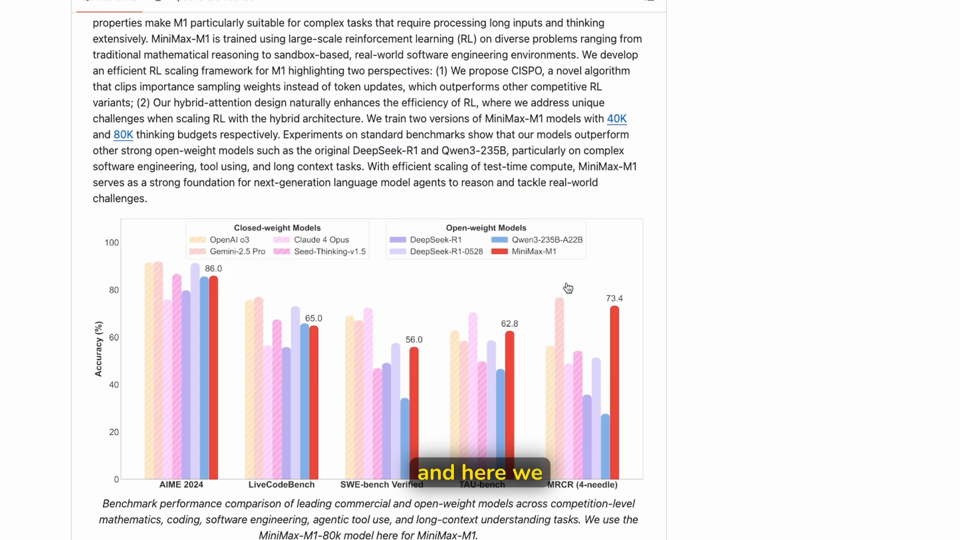
{"action": "mouse_move", "coordinate": [475, 238]}
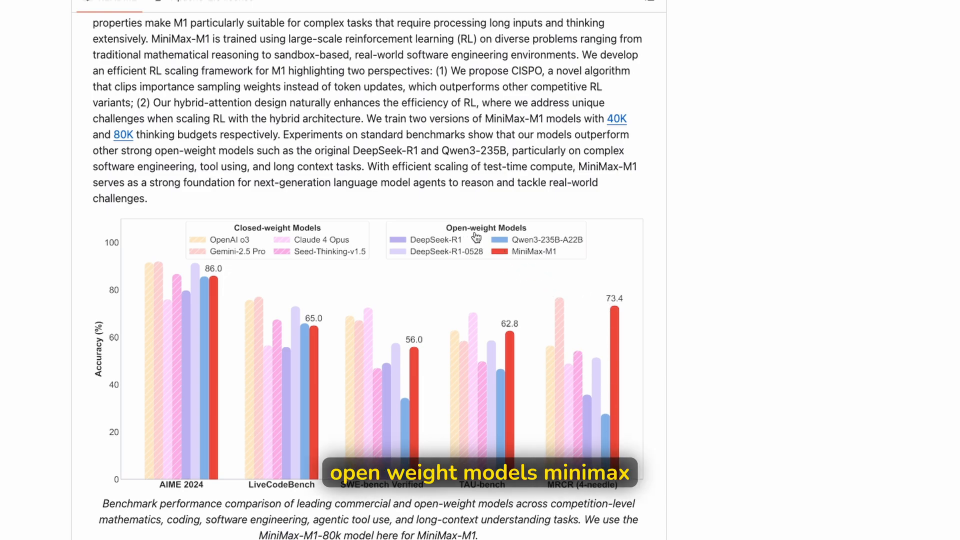
{"action": "mouse_move", "coordinate": [609, 314]}
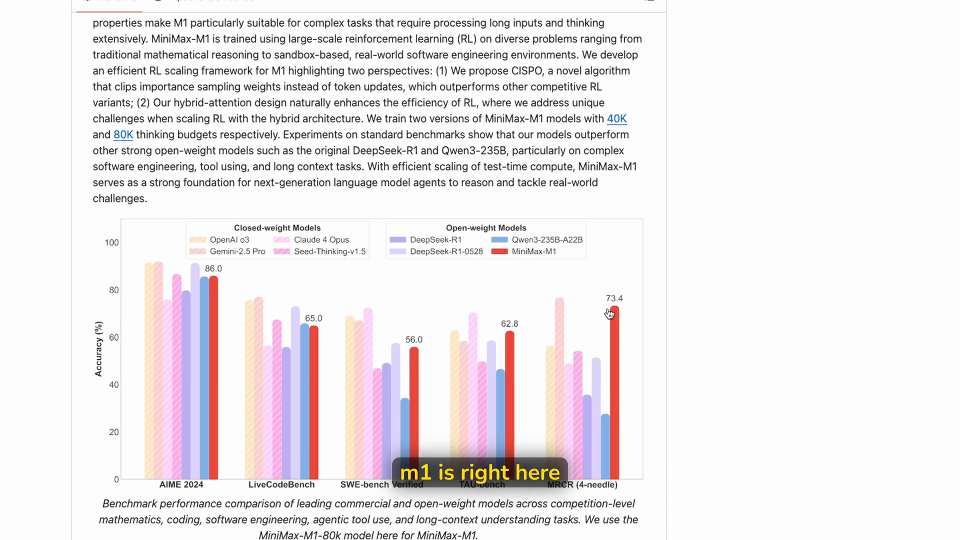
{"action": "mouse_move", "coordinate": [562, 316]}
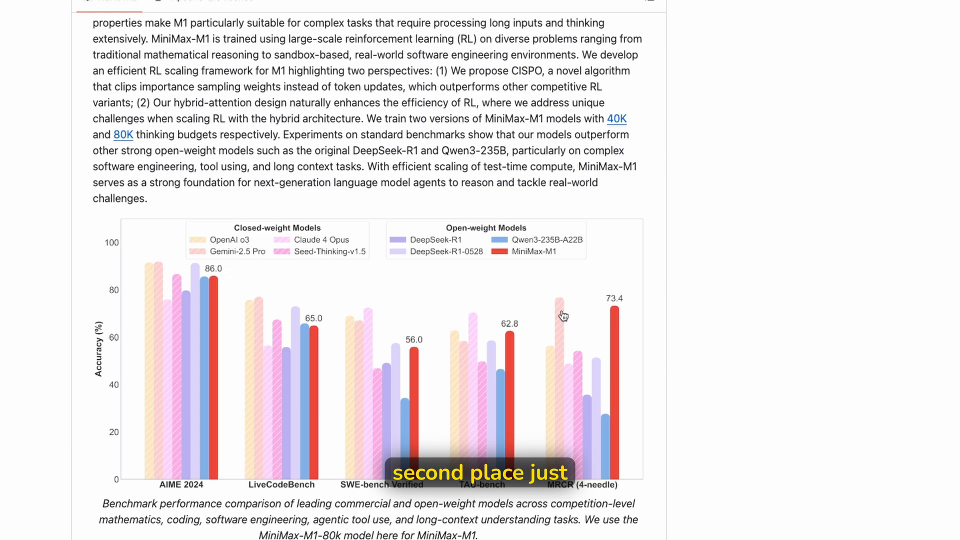
{"action": "scroll", "scroll_direction": "down", "scroll_amount": 3}
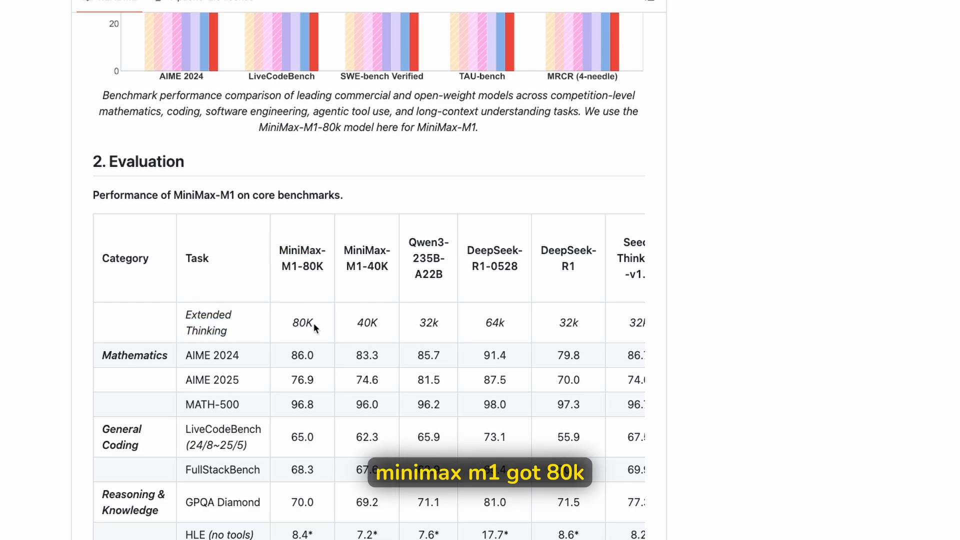
{"action": "scroll", "scroll_direction": "down", "scroll_amount": 3}
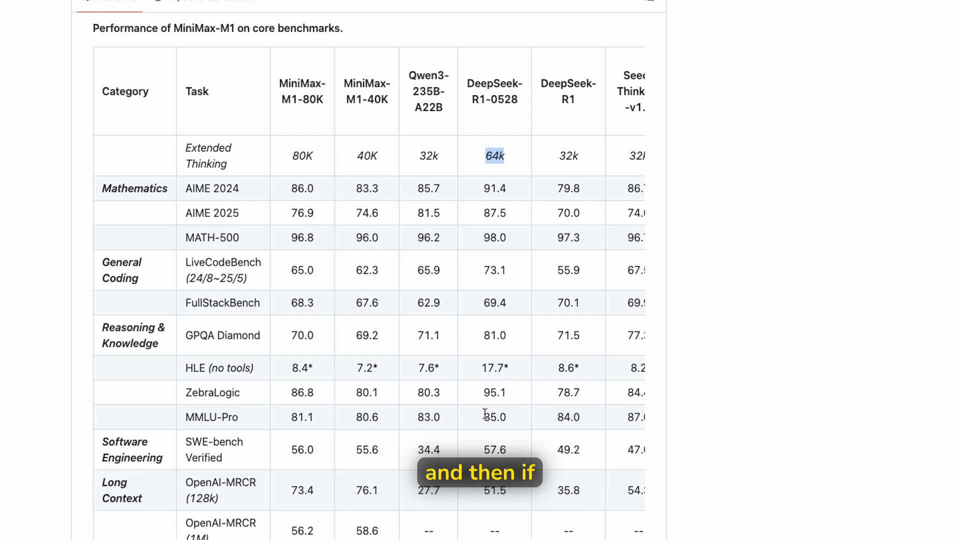
{"action": "scroll", "scroll_direction": "down", "scroll_amount": 3}
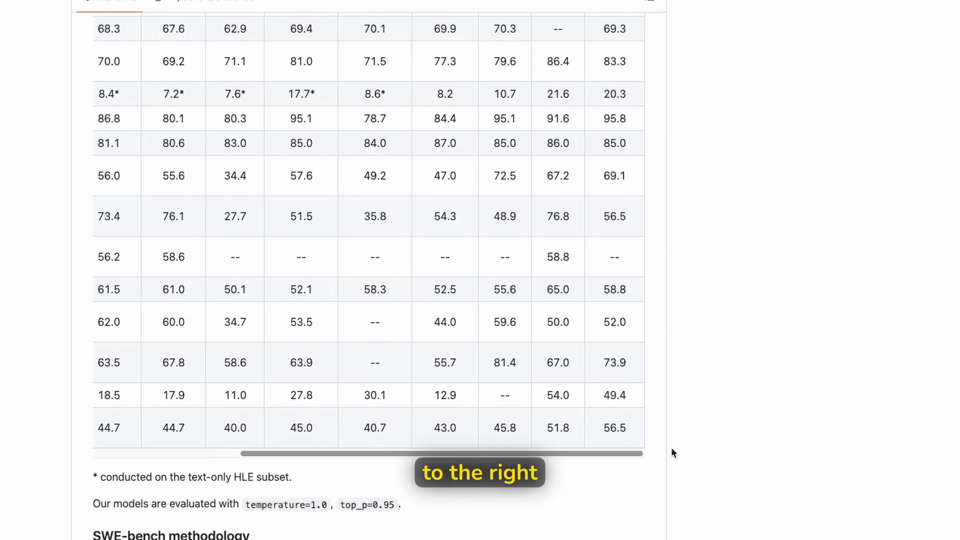
{"action": "scroll", "scroll_direction": "up", "scroll_amount": 3}
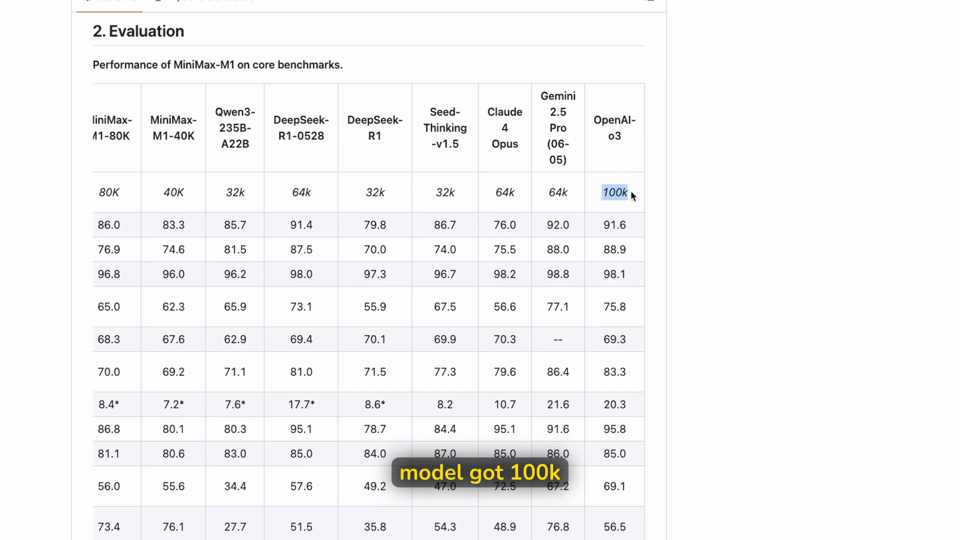
{"action": "mouse_move", "coordinate": [566, 183]}
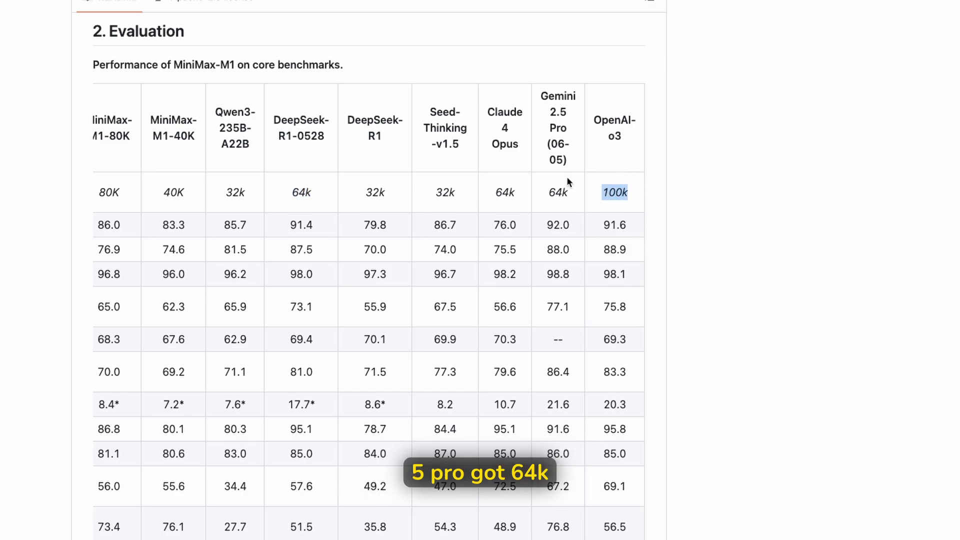
{"action": "scroll", "scroll_direction": "down", "scroll_amount": 3}
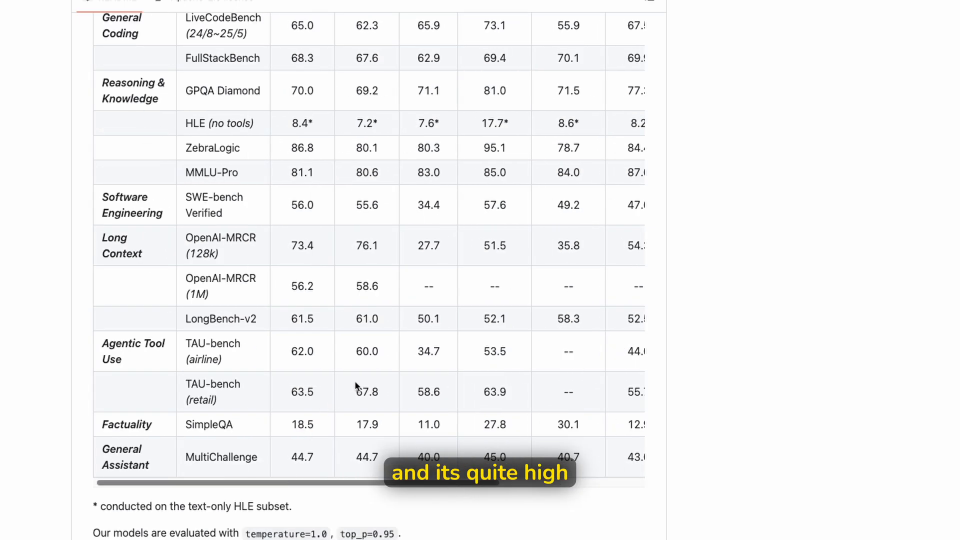
{"action": "scroll", "scroll_direction": "up", "scroll_amount": 3}
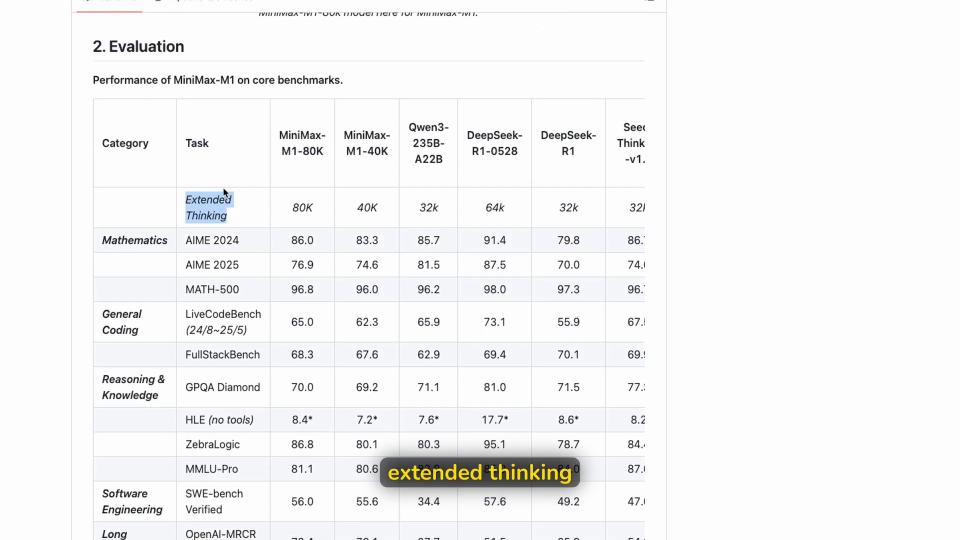
{"action": "scroll", "scroll_direction": "down", "scroll_amount": 3}
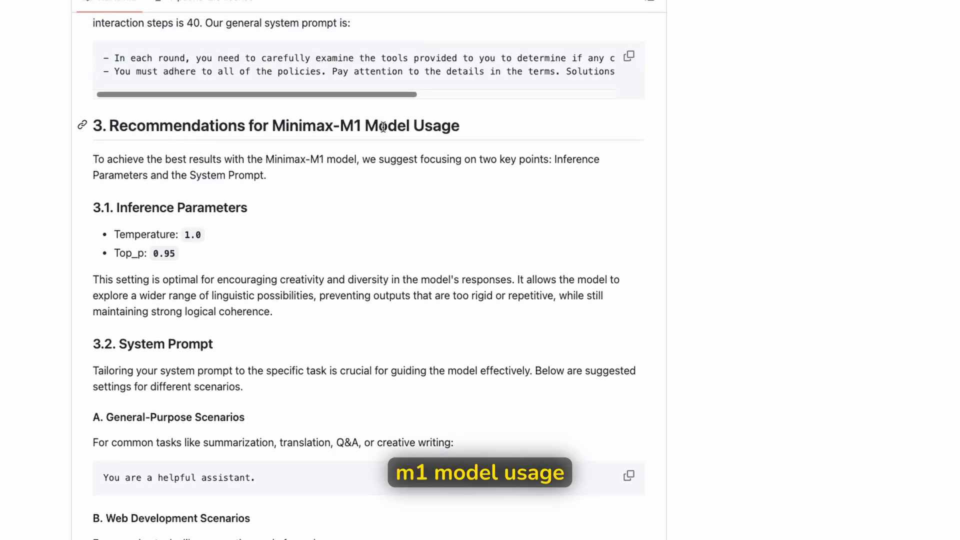
{"action": "scroll", "scroll_direction": "down", "scroll_amount": 3}
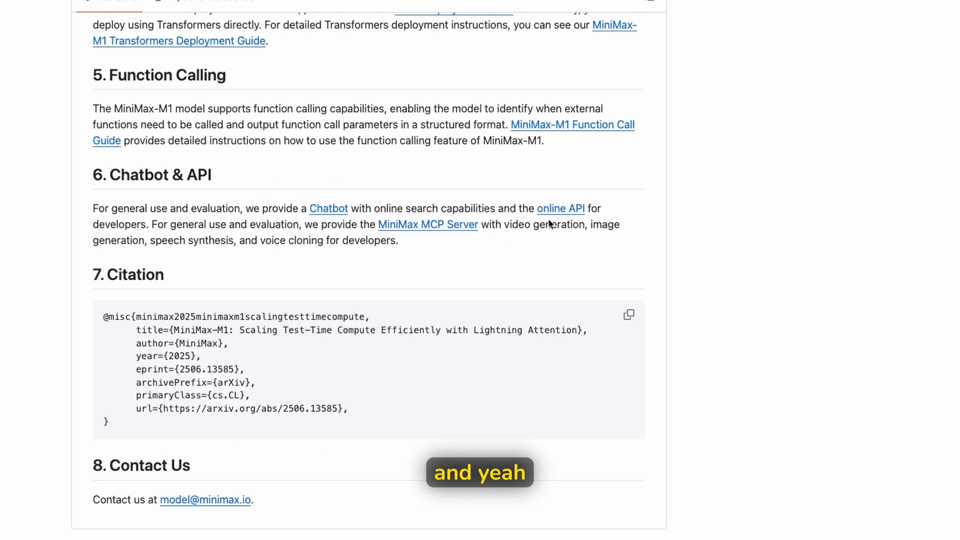
{"action": "scroll", "scroll_direction": "up", "scroll_amount": 3}
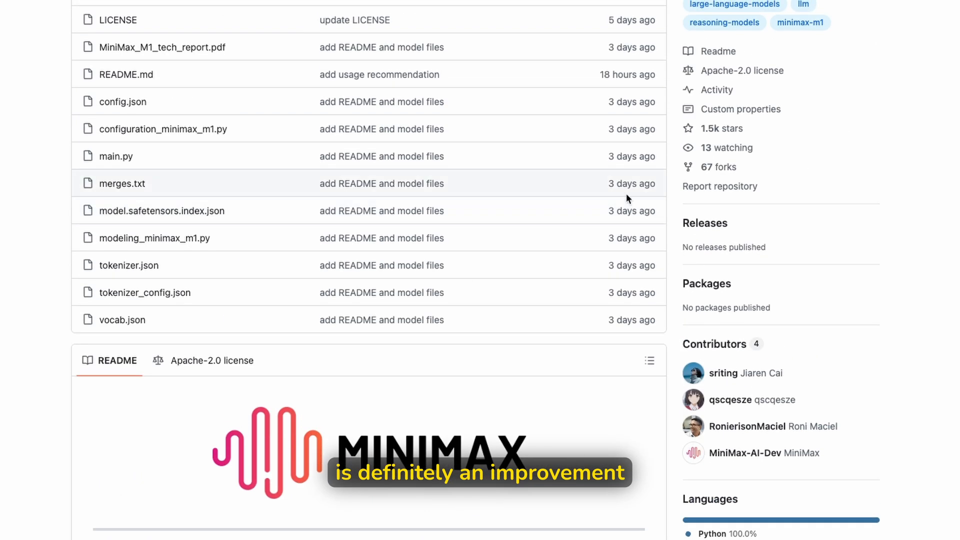
{"action": "scroll", "scroll_direction": "up", "scroll_amount": 3}
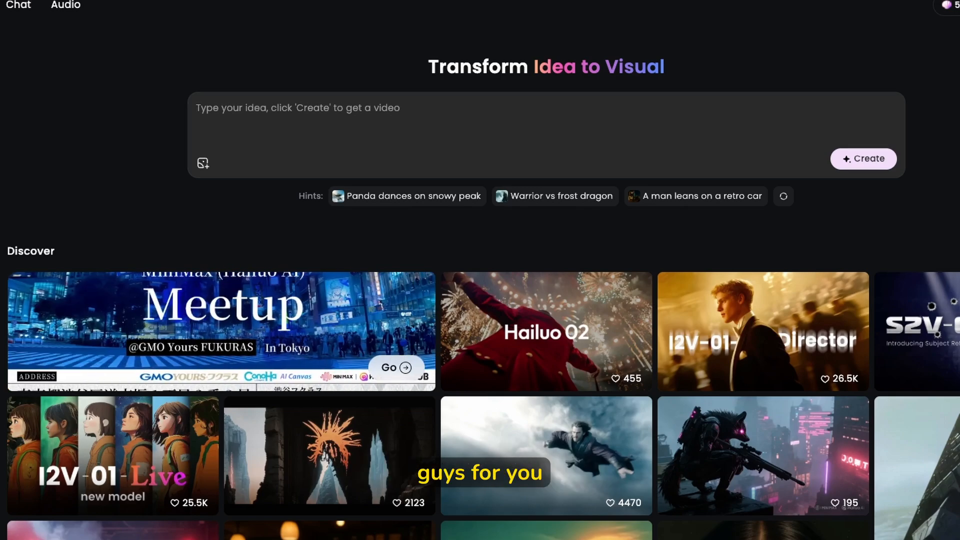
{"action": "mouse_move", "coordinate": [813, 29]}
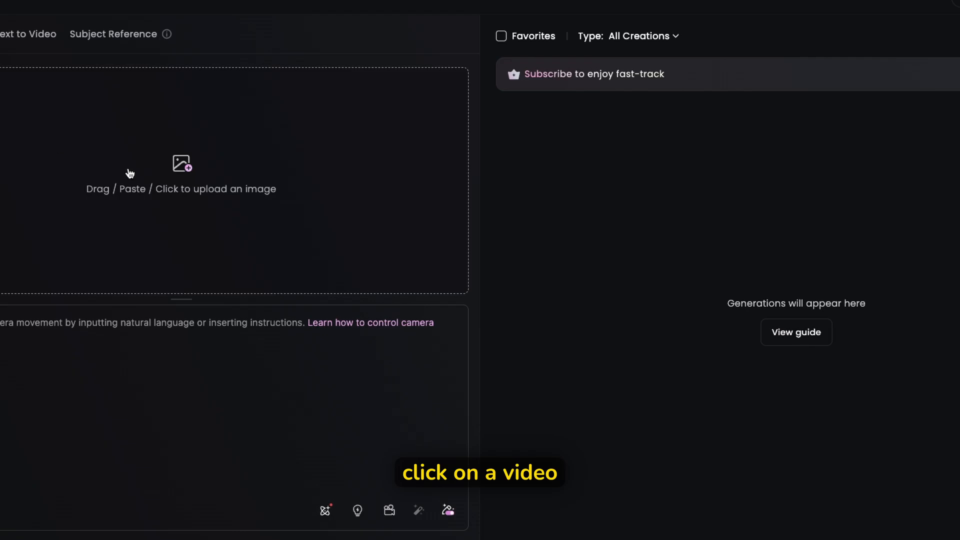
Step: Check Hailuo 02's resolution and duration settings at 768p, 6s, and try the locked 1080p option
{"action": "left_click", "coordinate": [165, 482]}
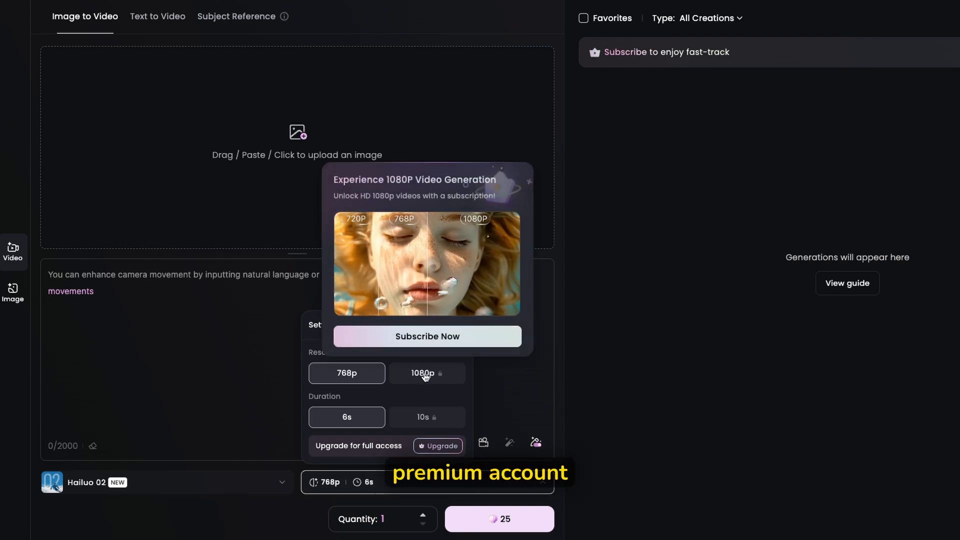
{"action": "left_click", "coordinate": [528, 180]}
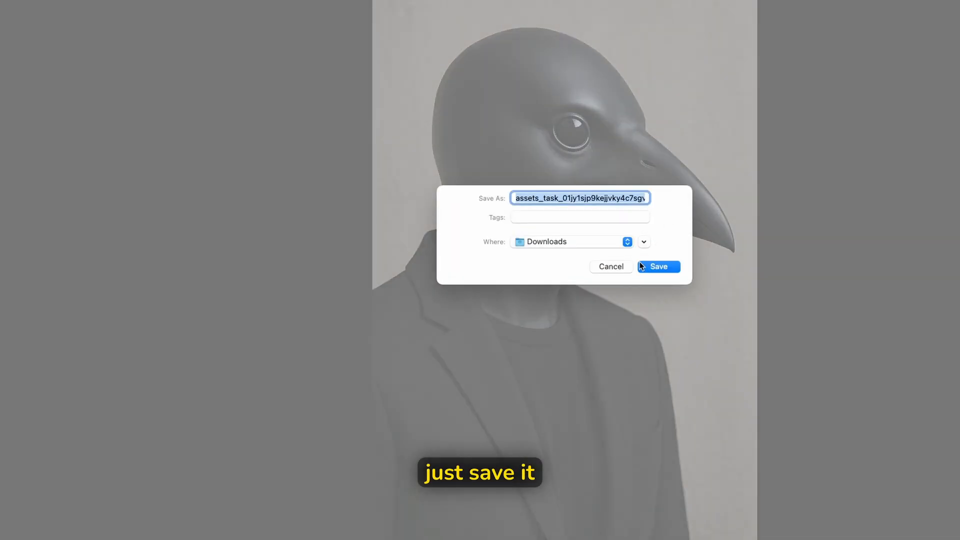
Step: Save the raven-headed figure image into the Downloads folder
{"action": "left_click", "coordinate": [658, 266]}
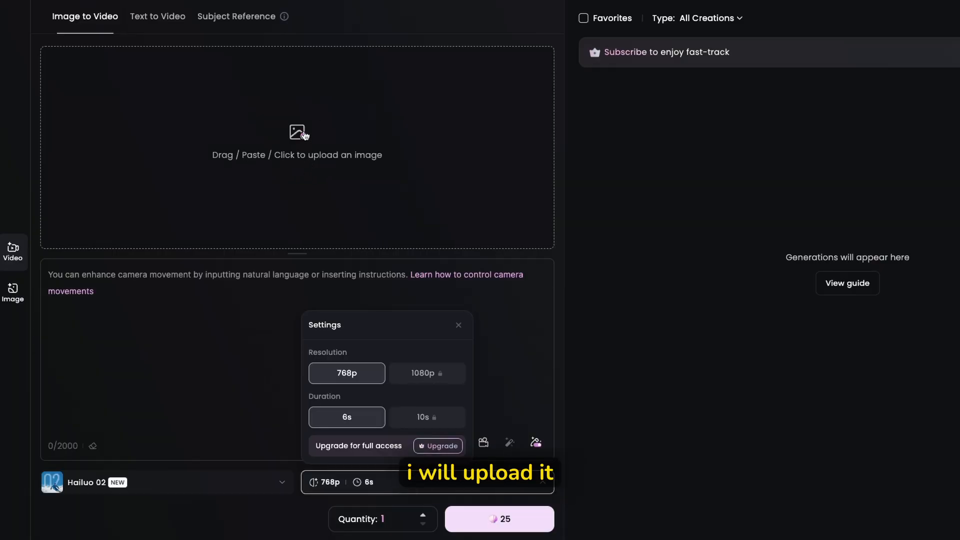
Step: Upload the assets_task raven PNG from Downloads as the starting image
{"action": "left_click", "coordinate": [296, 147]}
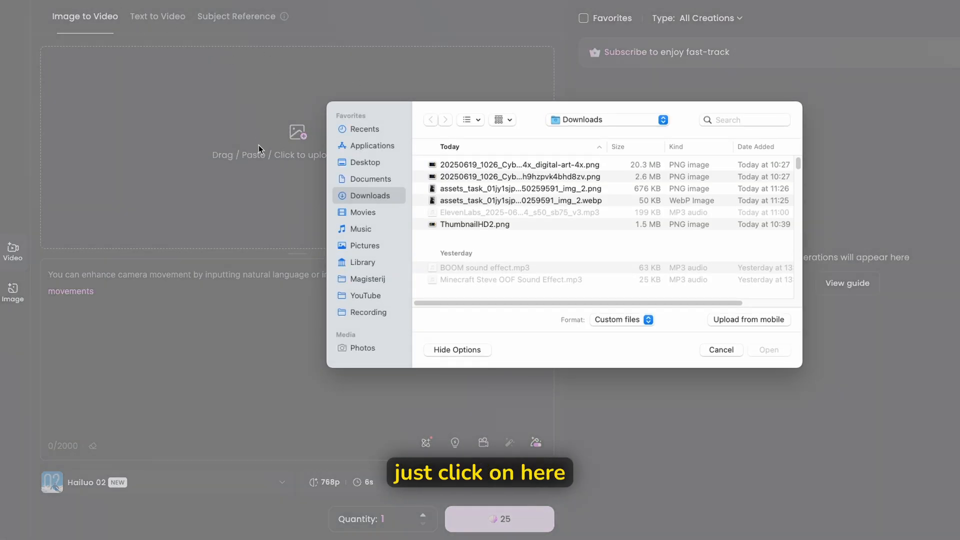
{"action": "left_click", "coordinate": [521, 189]}
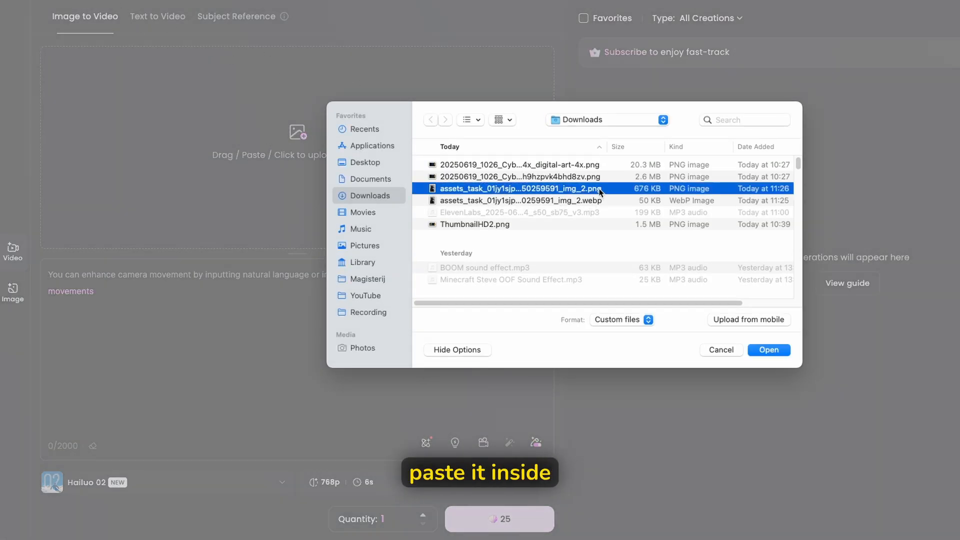
{"action": "left_click", "coordinate": [768, 349]}
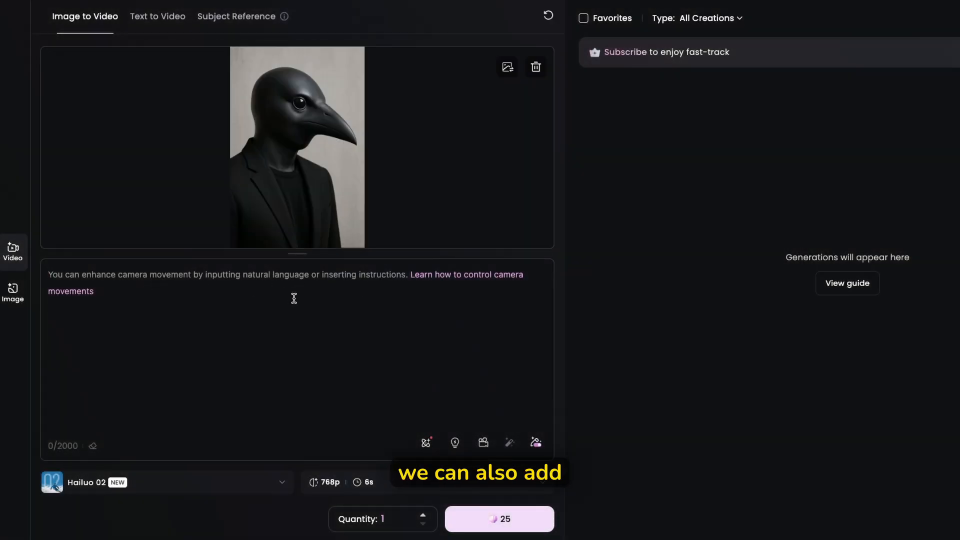
{"action": "mouse_move", "coordinate": [359, 305]}
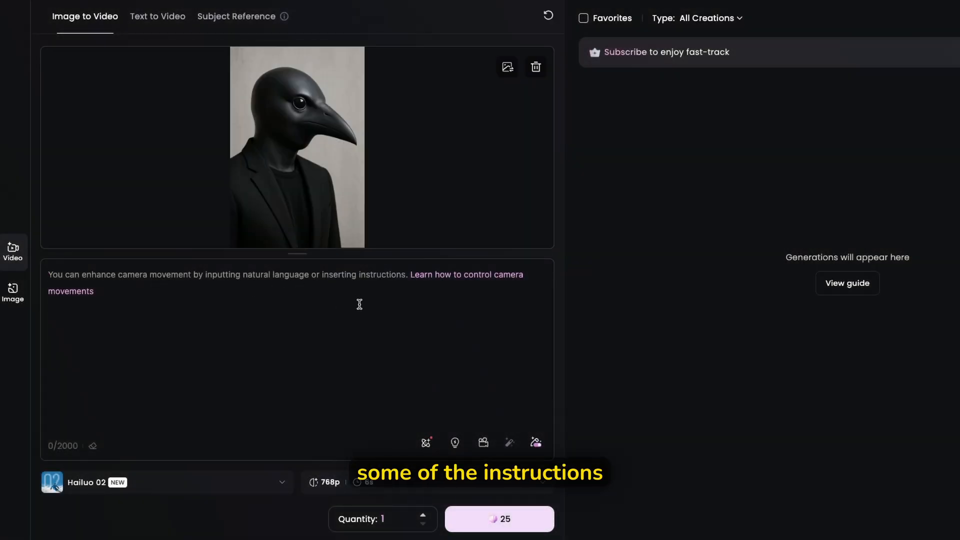
Step: Add the Right circling camera move to the prompt and enable prompt enhancement
{"action": "left_click", "coordinate": [425, 443]}
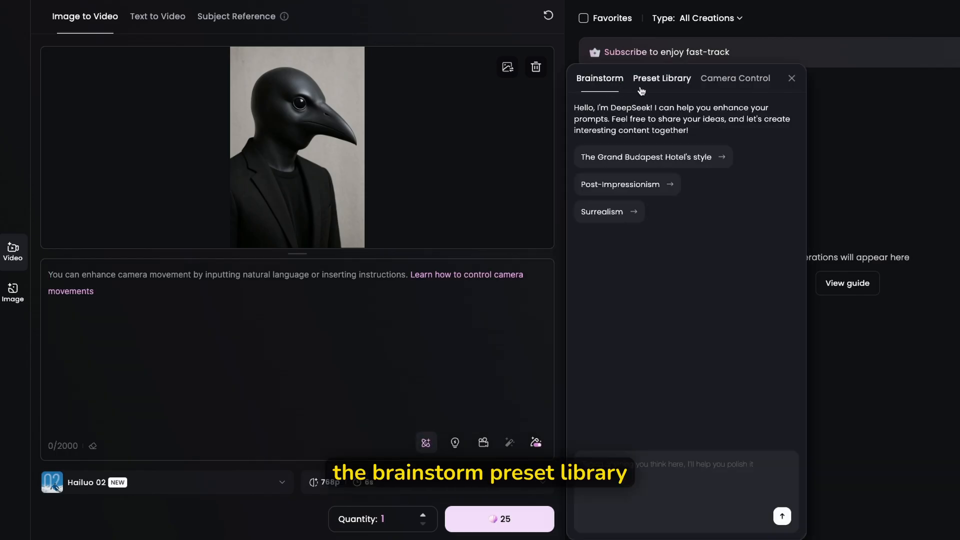
{"action": "left_click", "coordinate": [734, 78]}
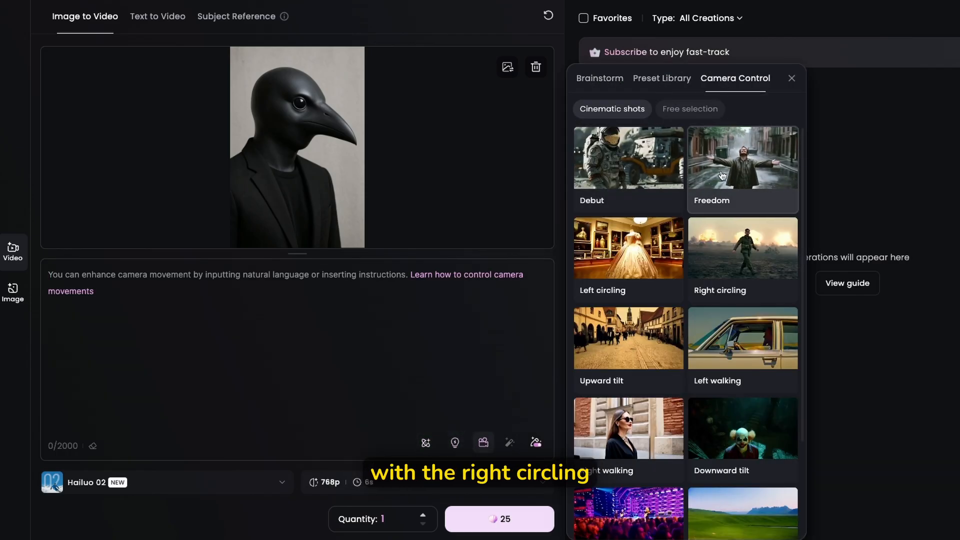
{"action": "left_click", "coordinate": [742, 248]}
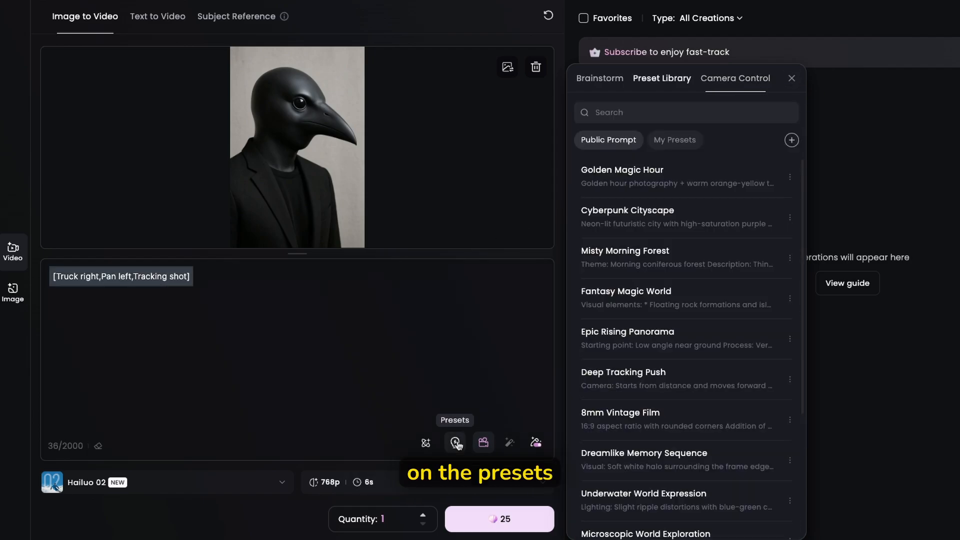
{"action": "mouse_move", "coordinate": [535, 442]}
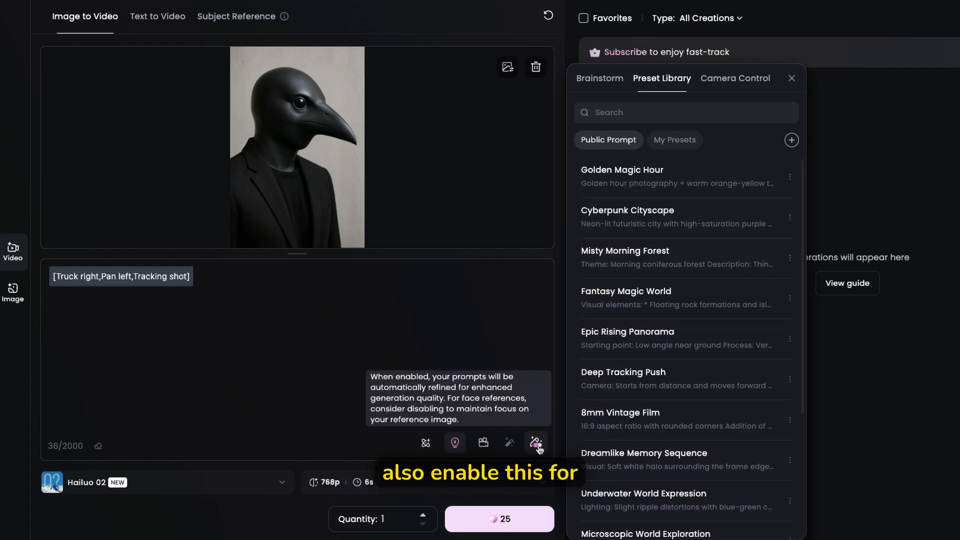
{"action": "left_click", "coordinate": [735, 78]}
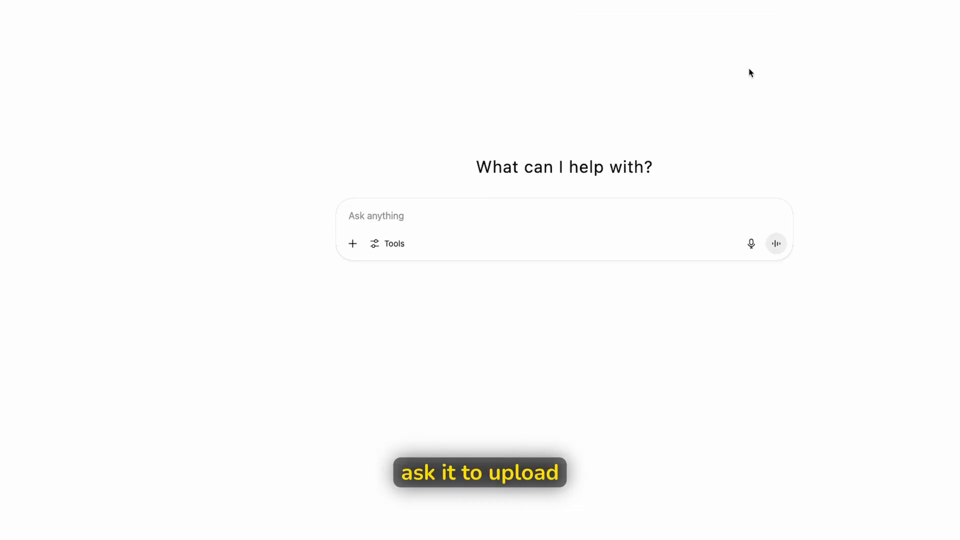
Step: Attach the raven PNG in ChatGPT and request an AI video prompt for it
{"action": "left_click", "coordinate": [352, 243]}
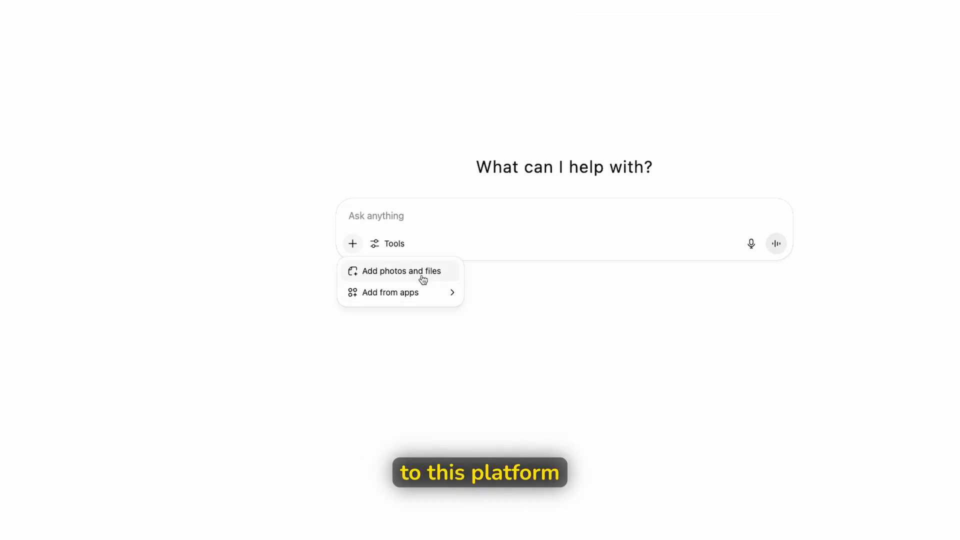
{"action": "left_click", "coordinate": [402, 271]}
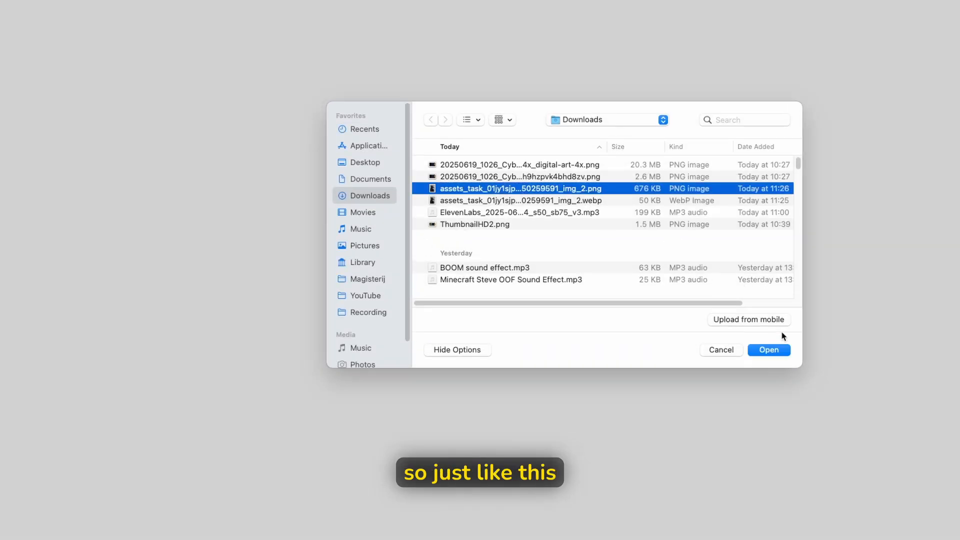
{"action": "left_click", "coordinate": [768, 350]}
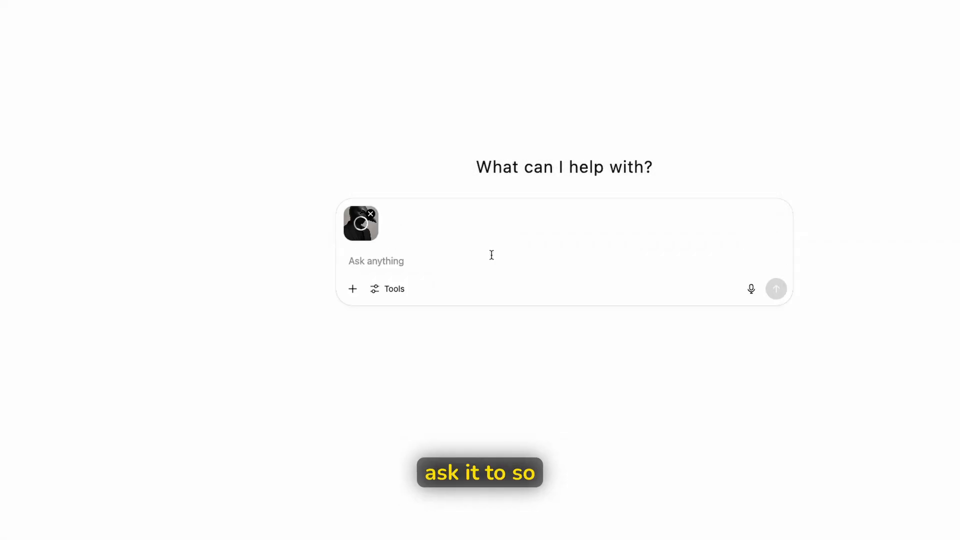
{"action": "left_click", "coordinate": [776, 289]}
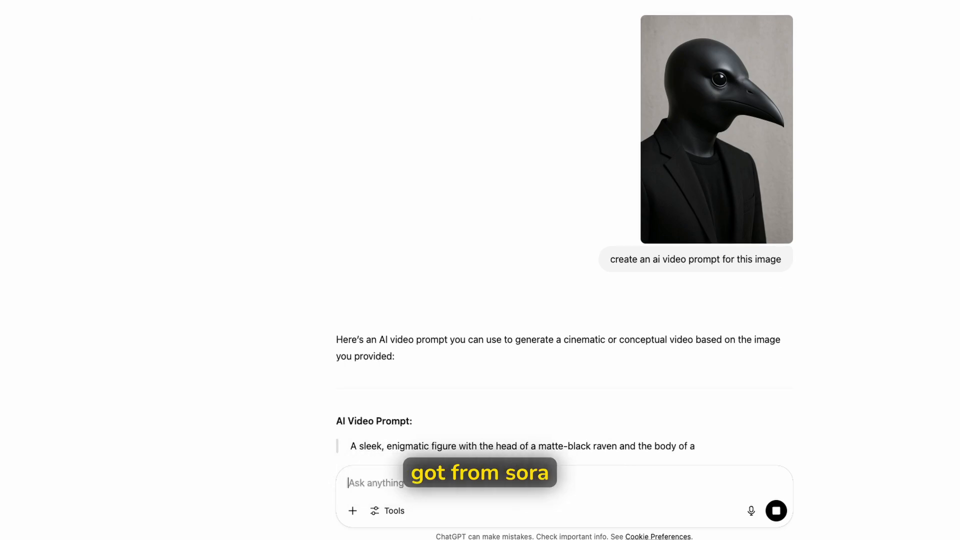
{"action": "scroll", "scroll_direction": "down", "scroll_amount": 3}
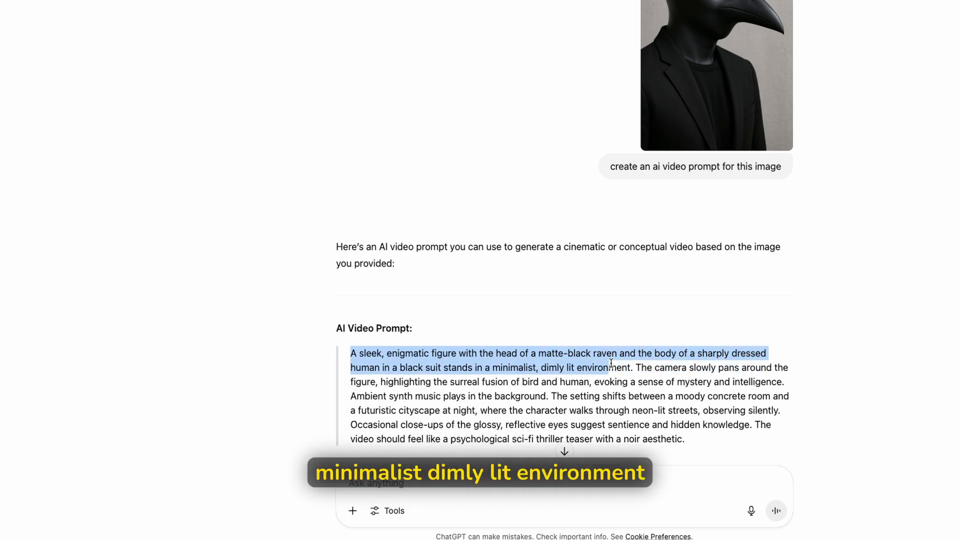
{"action": "scroll", "scroll_direction": "down", "scroll_amount": 3}
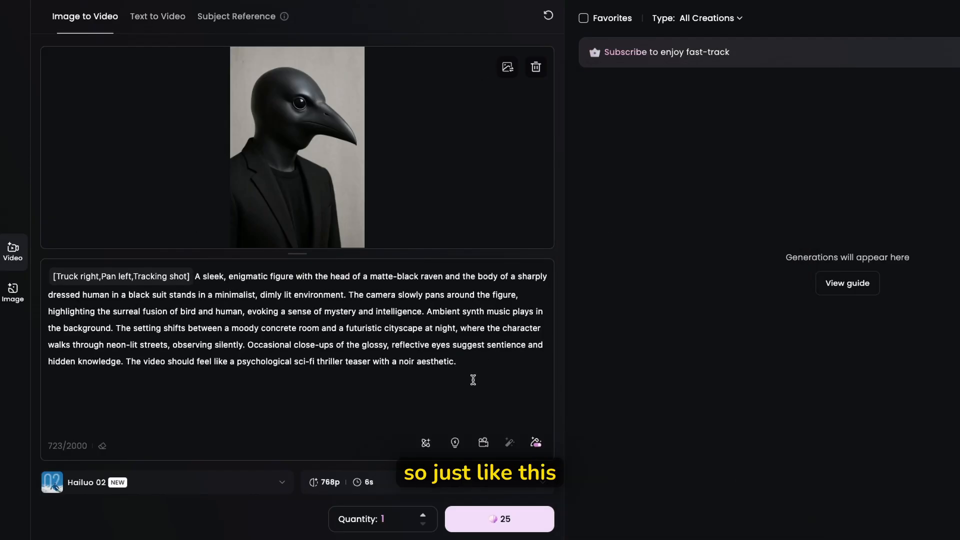
{"action": "mouse_move", "coordinate": [534, 442]}
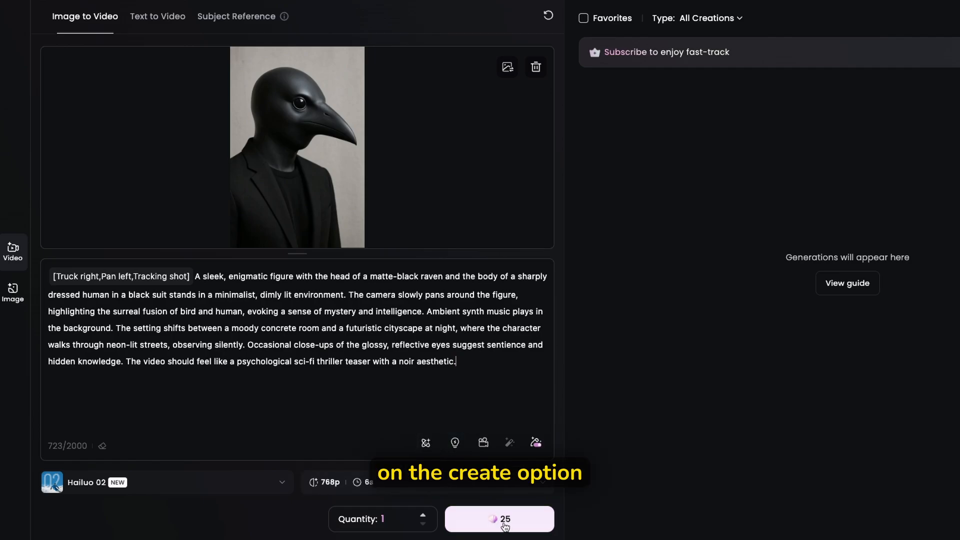
Step: Start the 25-credit raven video generation, then go to the Explore home page
{"action": "left_click", "coordinate": [498, 518]}
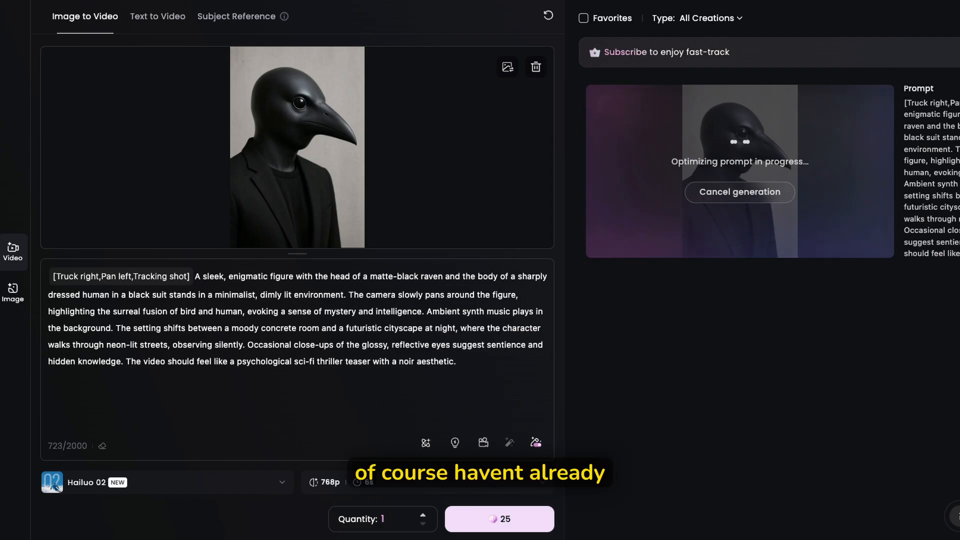
{"action": "left_click", "coordinate": [44, 25]}
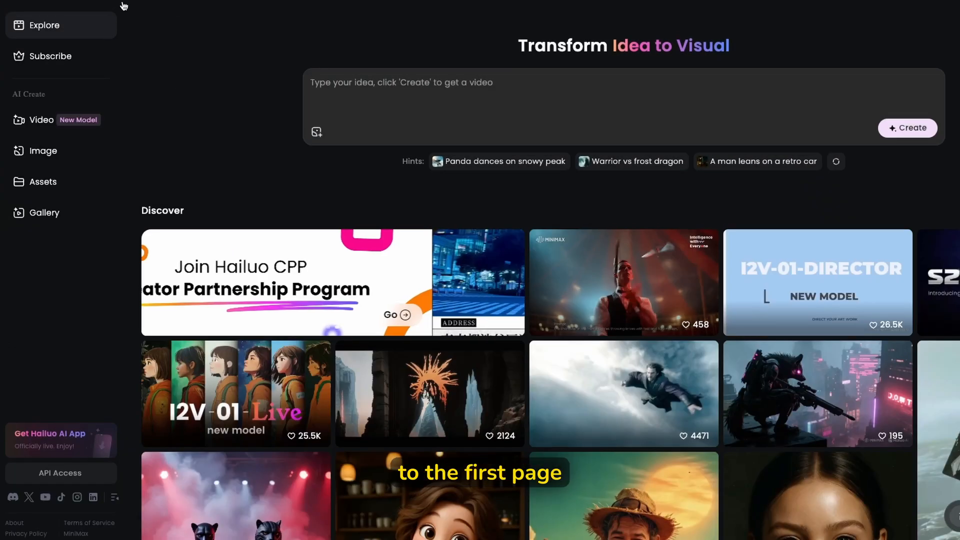
Step: Scroll the Explore feed and open several community videos
{"action": "scroll", "scroll_direction": "down", "scroll_amount": 3}
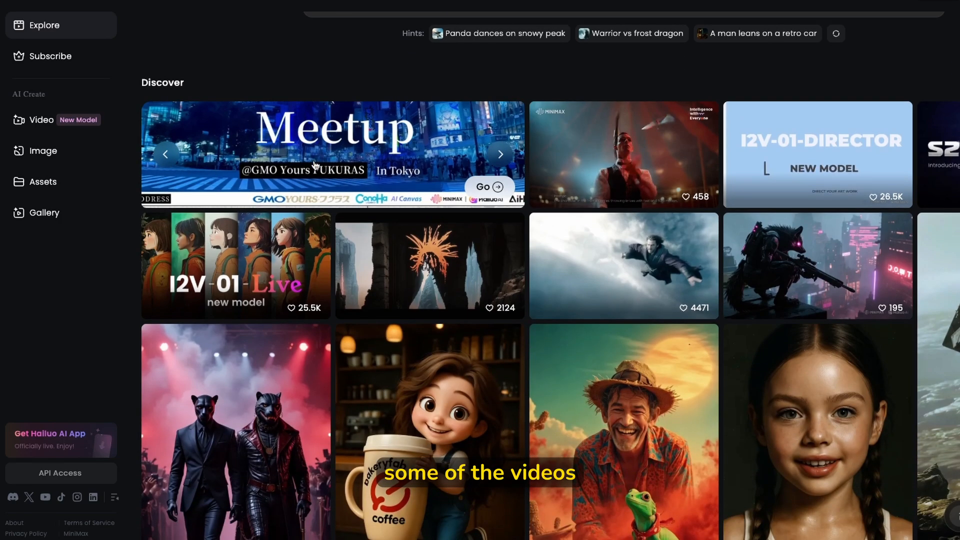
{"action": "scroll", "scroll_direction": "down", "scroll_amount": 3}
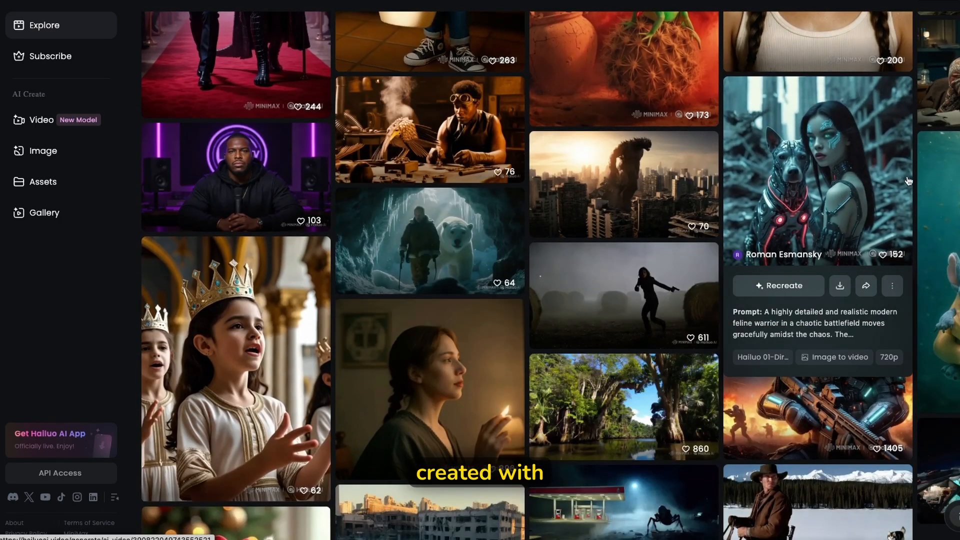
{"action": "left_click", "coordinate": [816, 174]}
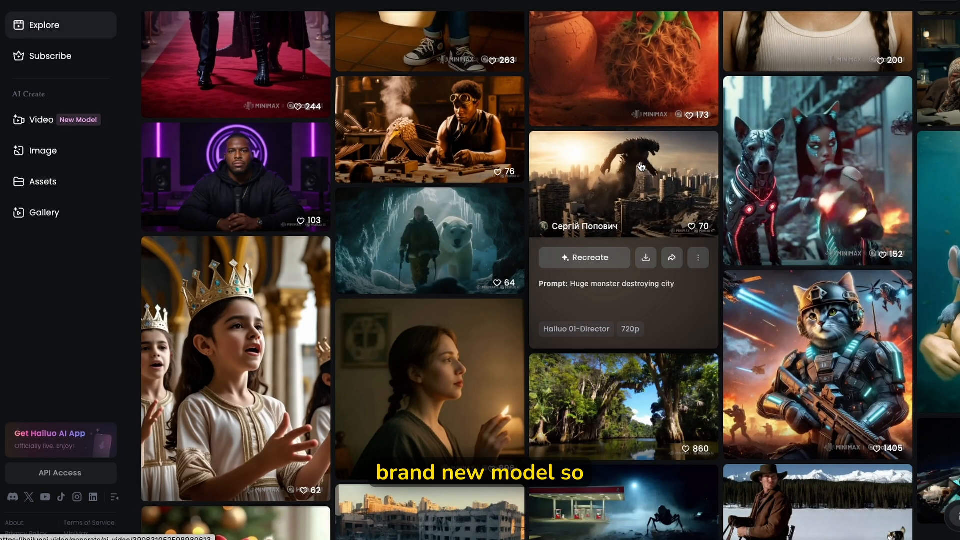
{"action": "left_click", "coordinate": [624, 183]}
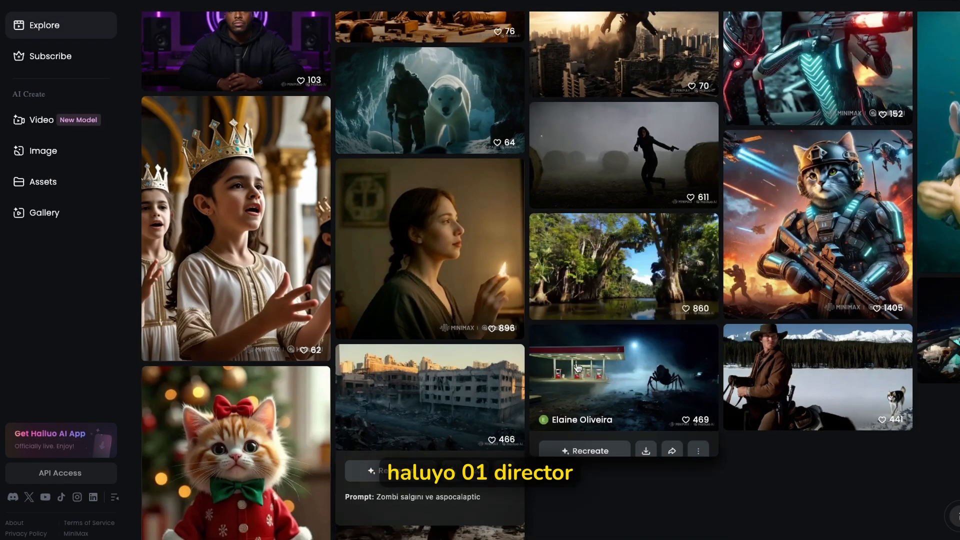
{"action": "left_click", "coordinate": [622, 376]}
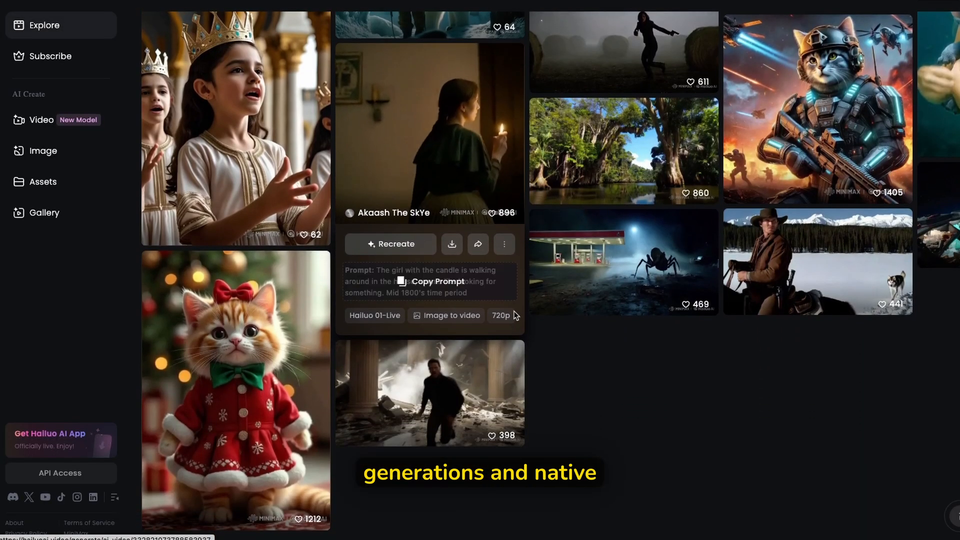
Step: Watch the dressed kitten and horned figure videos, closing each preview
{"action": "left_click", "coordinate": [236, 392]}
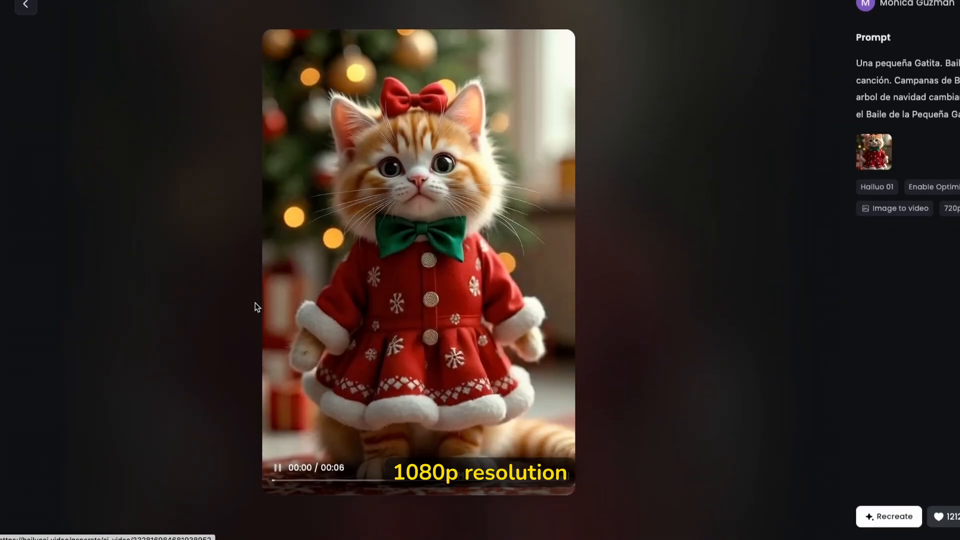
{"action": "left_click", "coordinate": [25, 6]}
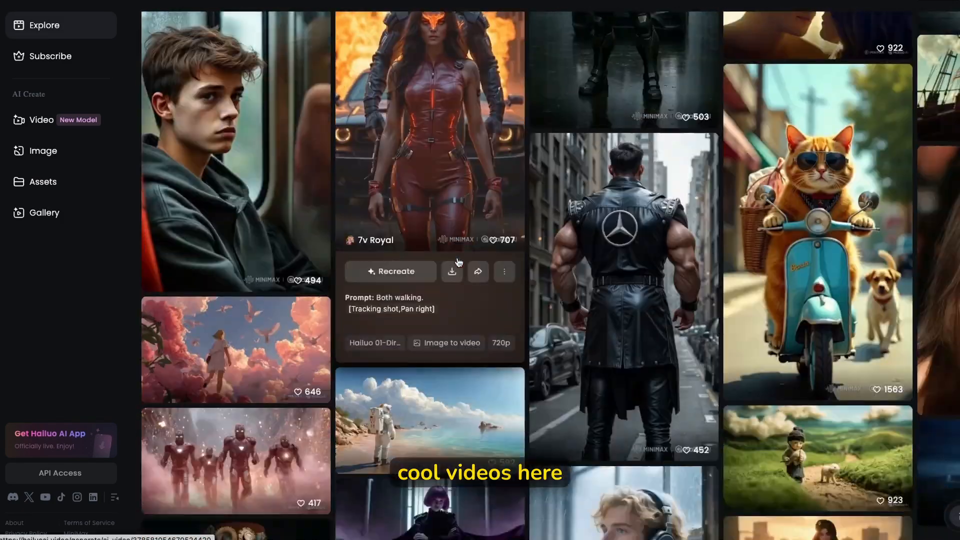
{"action": "left_click", "coordinate": [428, 129]}
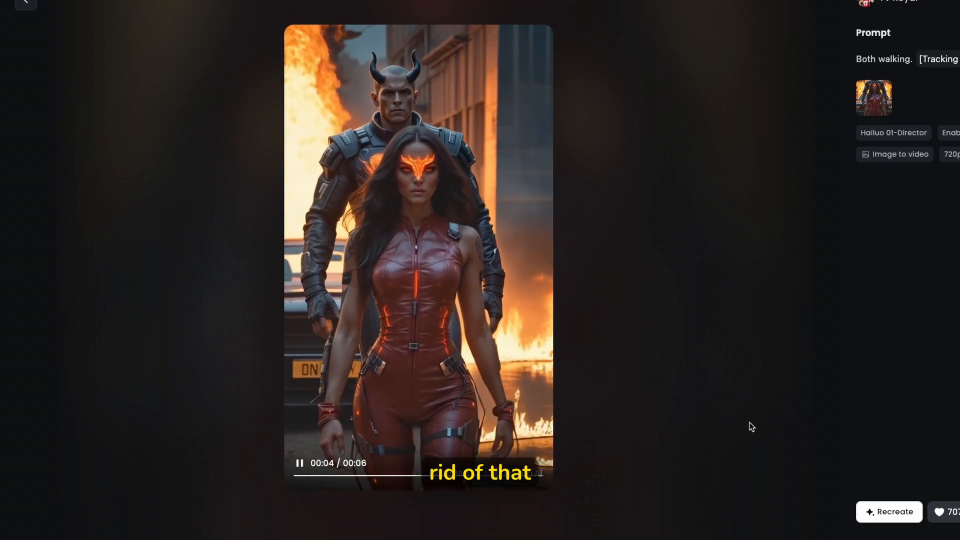
{"action": "left_click", "coordinate": [25, 12]}
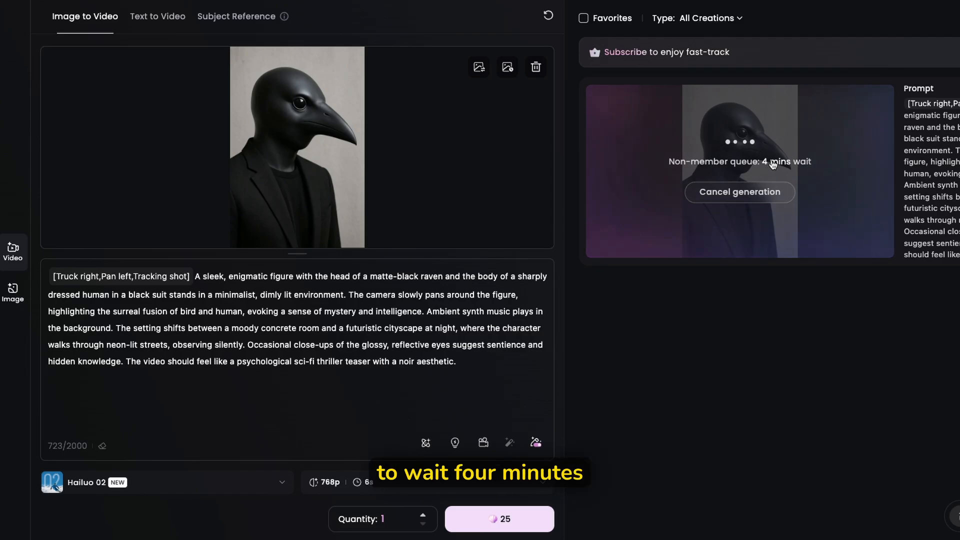
{"action": "mouse_move", "coordinate": [731, 152]}
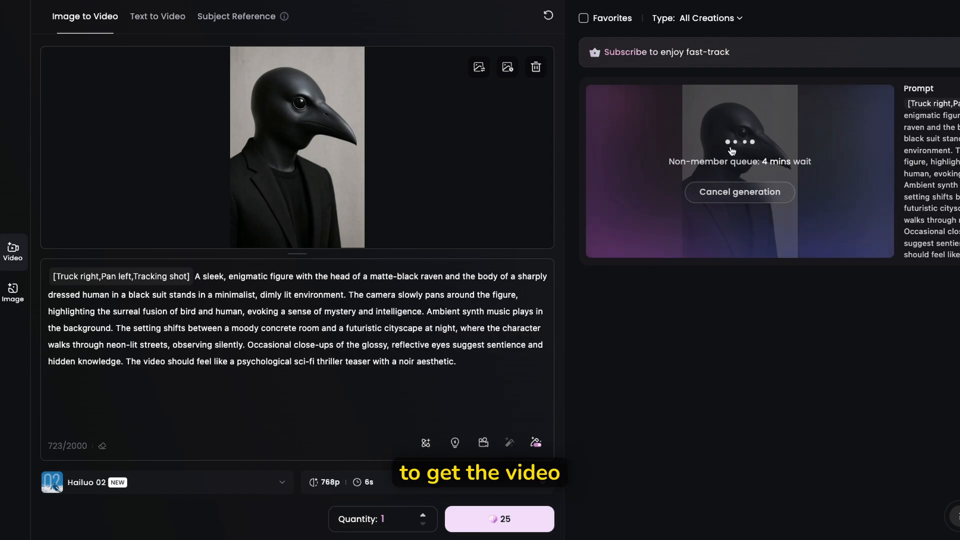
{"action": "mouse_move", "coordinate": [676, 160]}
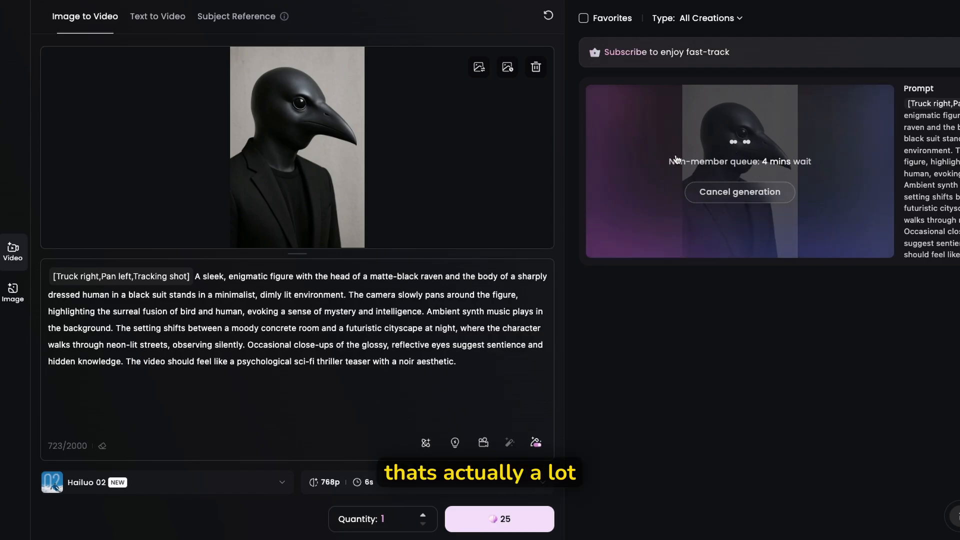
{"action": "mouse_move", "coordinate": [726, 145]}
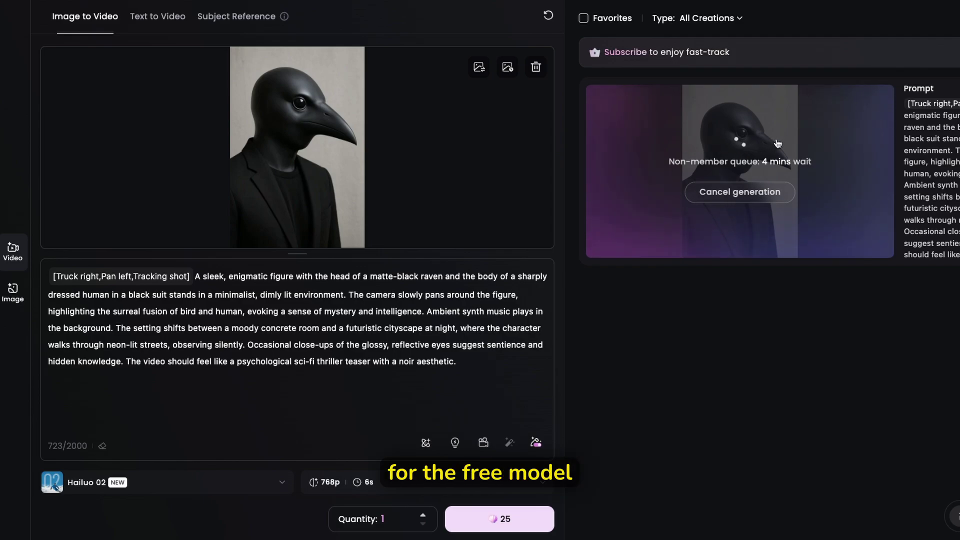
{"action": "mouse_move", "coordinate": [850, 66]}
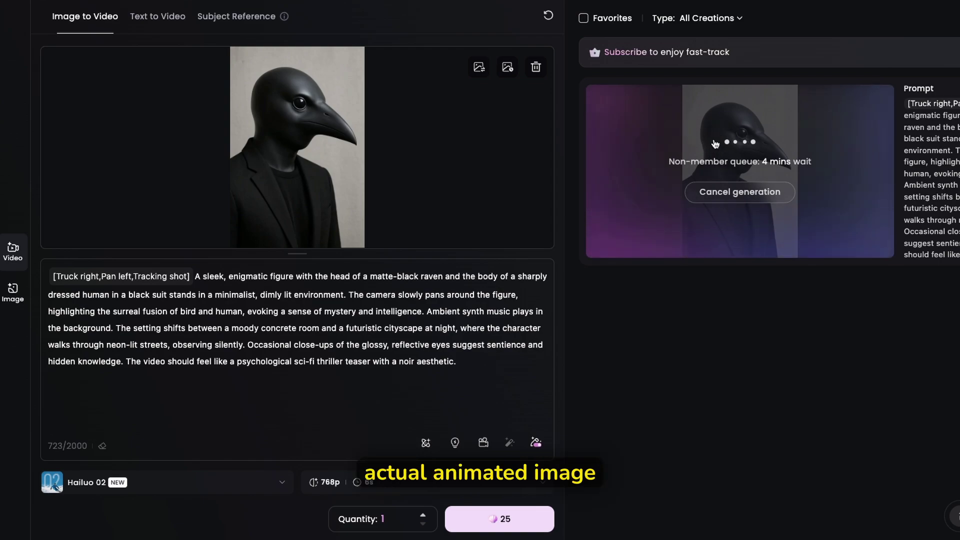
{"action": "mouse_move", "coordinate": [265, 6]}
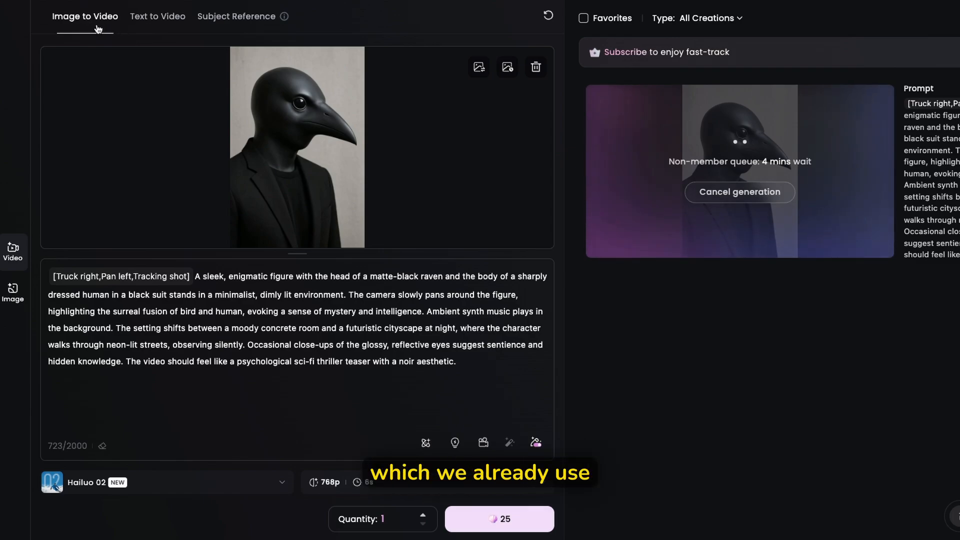
Step: Switch to Text to Video, glance at Subject Reference, and return to Text to Video with Hailuo 02
{"action": "left_click", "coordinate": [158, 16]}
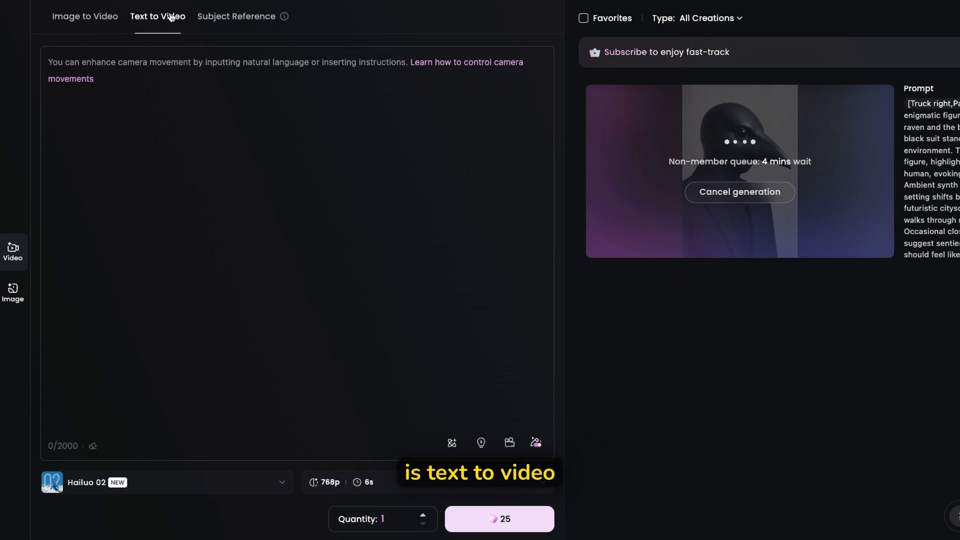
{"action": "mouse_move", "coordinate": [233, 20]}
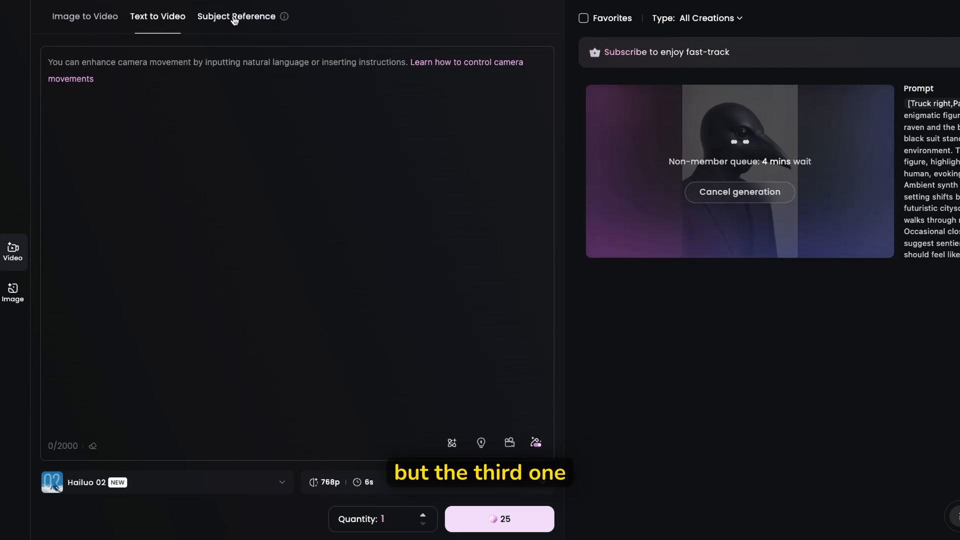
{"action": "left_click", "coordinate": [235, 16]}
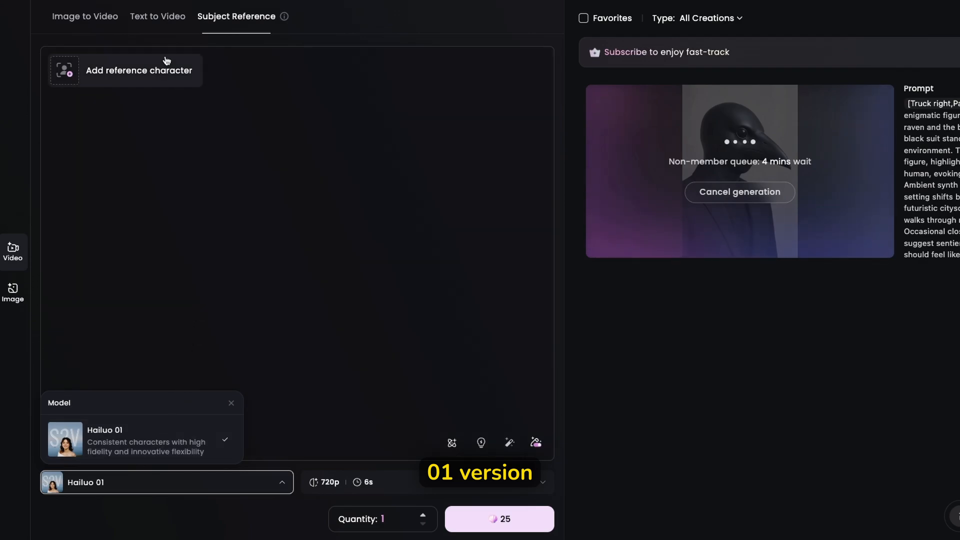
{"action": "left_click", "coordinate": [158, 17]}
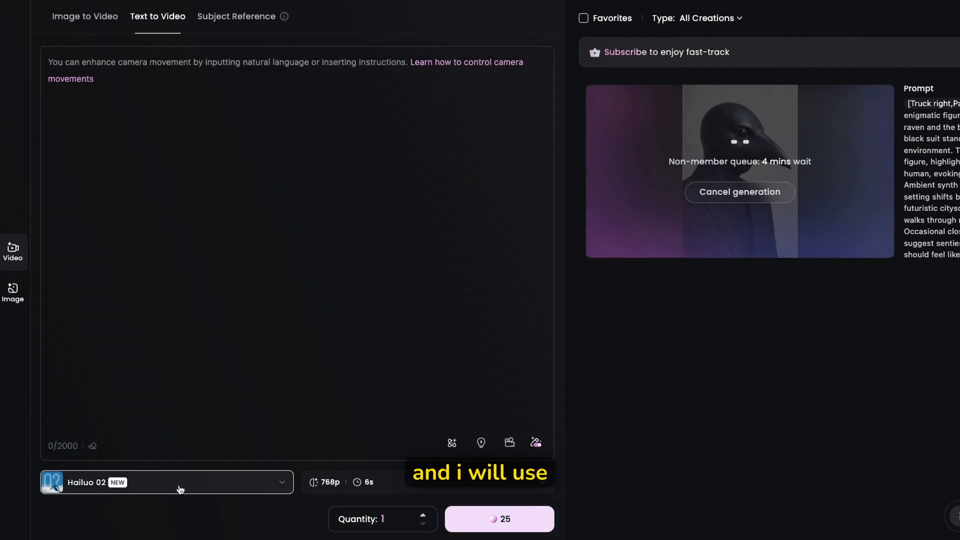
{"action": "left_click", "coordinate": [166, 482]}
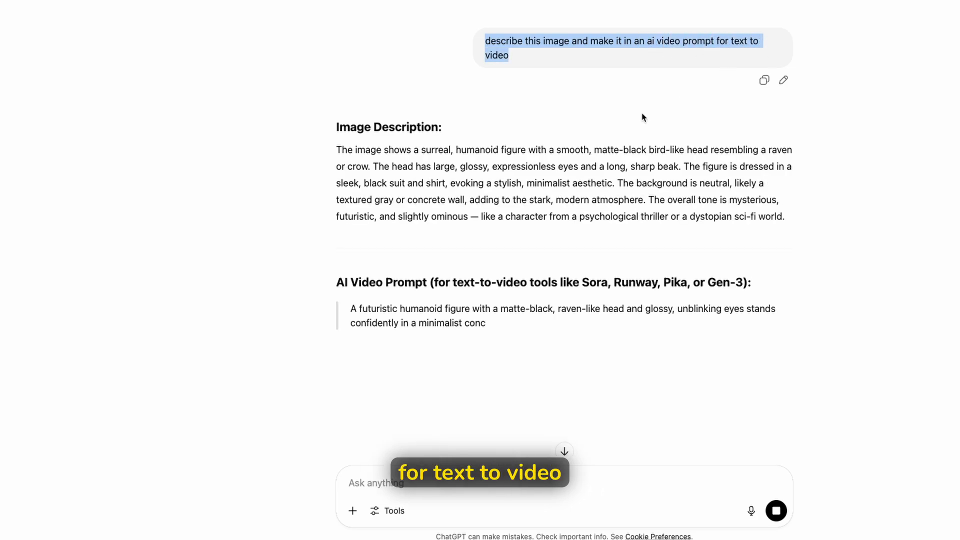
Step: Scroll through ChatGPT's raven image description and its text-to-video prompt
{"action": "scroll", "scroll_direction": "down", "scroll_amount": 3}
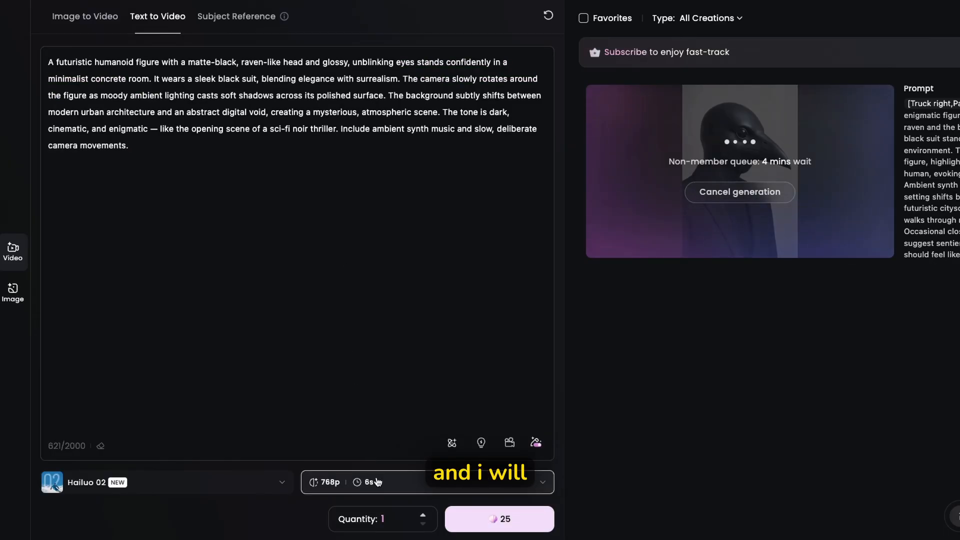
Step: Keep Hailuo 02 as the video model and submit the raven text-to-video prompt
{"action": "left_click", "coordinate": [165, 482]}
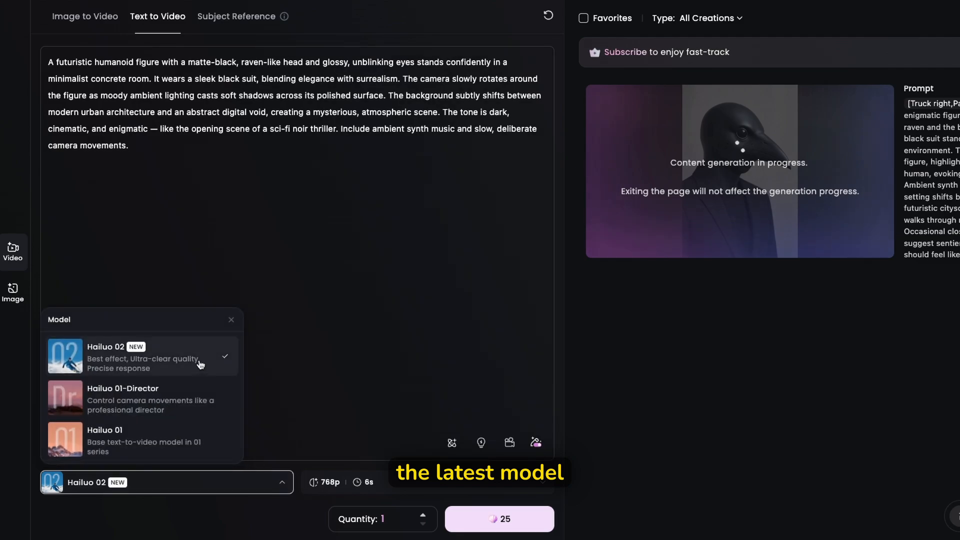
{"action": "left_click", "coordinate": [498, 518]}
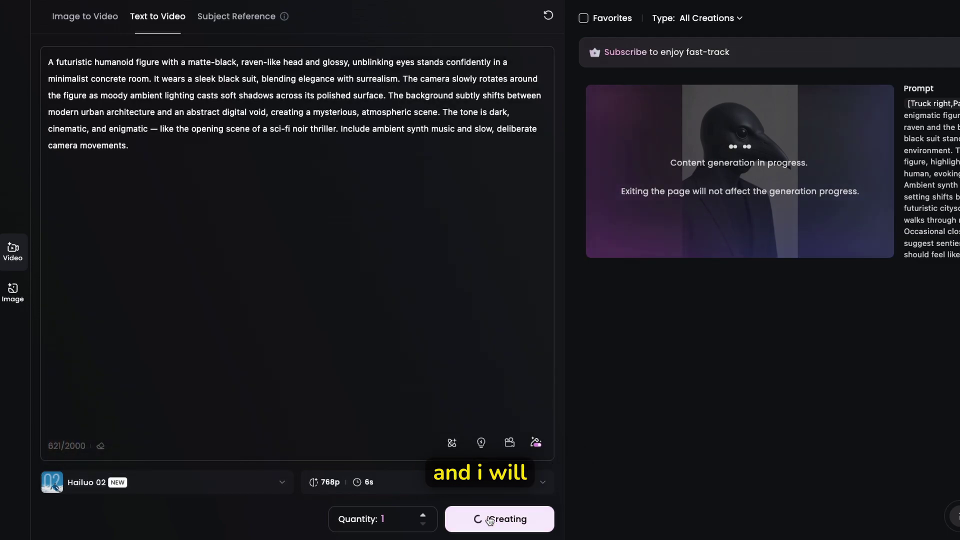
{"action": "left_click", "coordinate": [499, 519]}
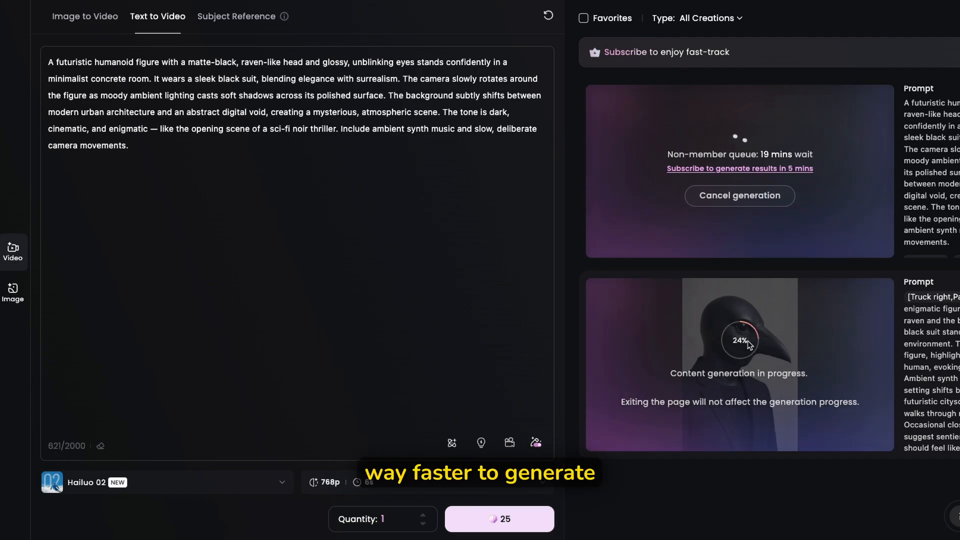
{"action": "mouse_move", "coordinate": [655, 142]}
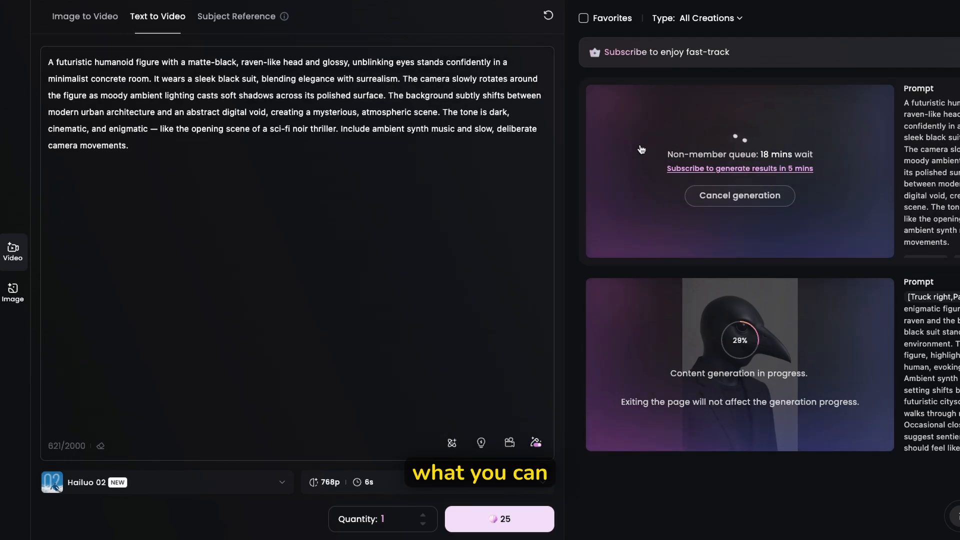
{"action": "mouse_move", "coordinate": [432, 225]}
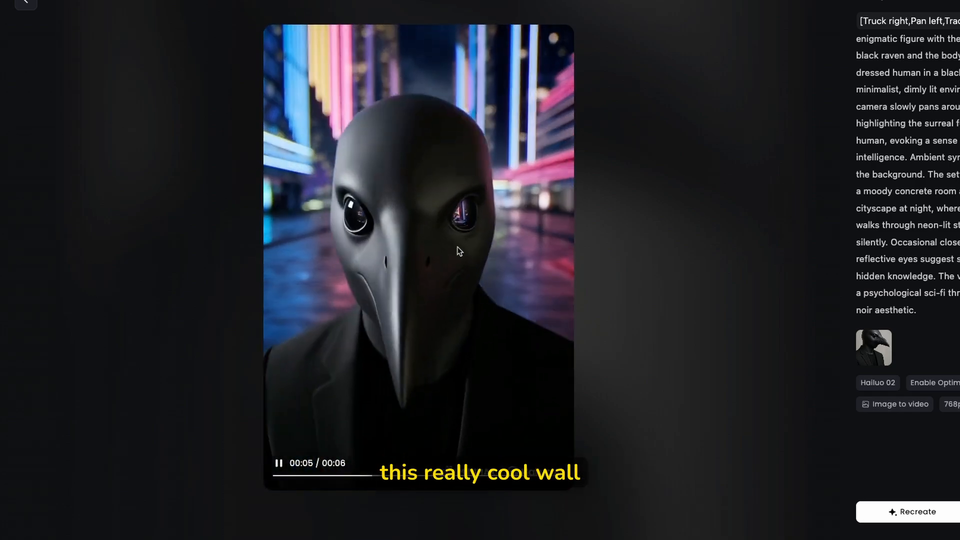
Step: Close the image-to-video preview and play the concrete-room text-to-video raven clip
{"action": "left_click", "coordinate": [300, 478]}
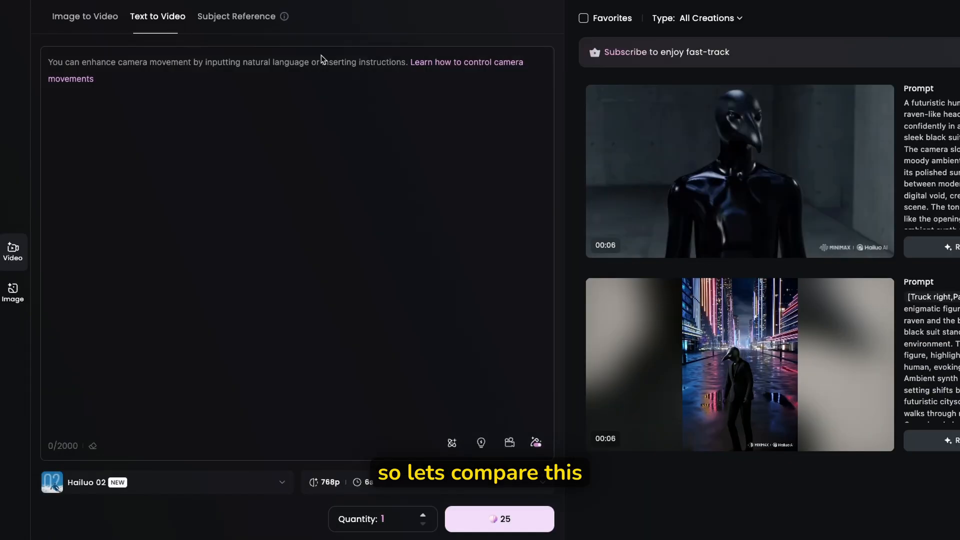
{"action": "left_click", "coordinate": [738, 172]}
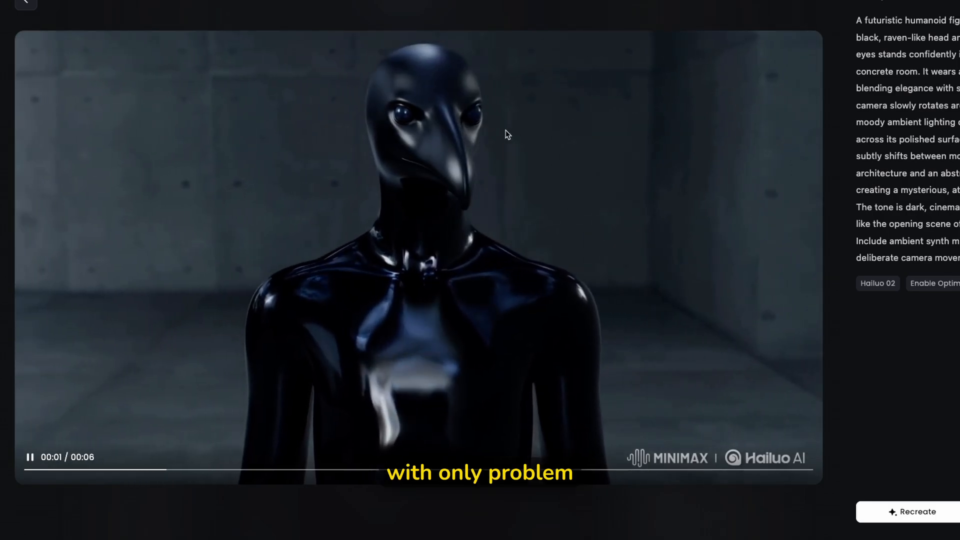